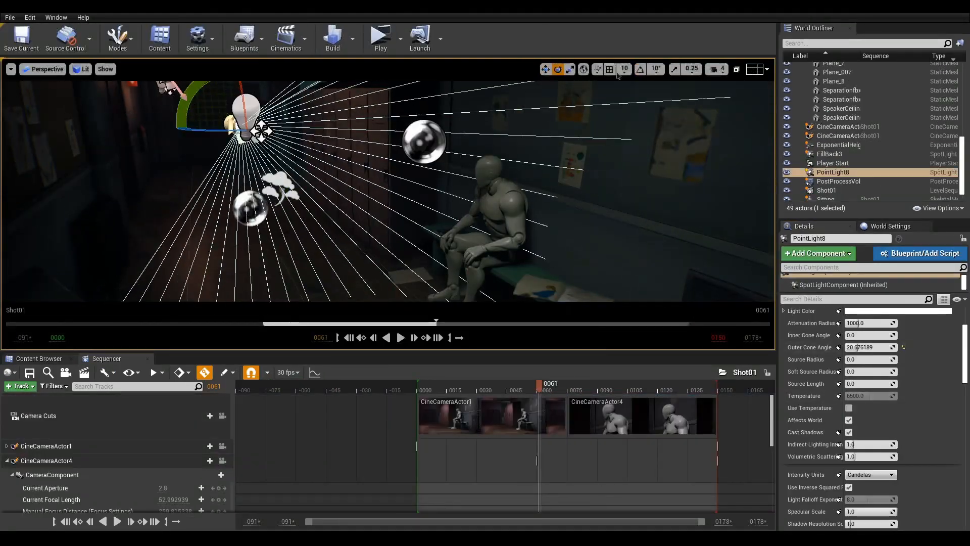
Step: Open Shot01, then the finished SilentSchoolMaster level sequence for preview
{"action": "right_click", "coordinate": [34, 430]}
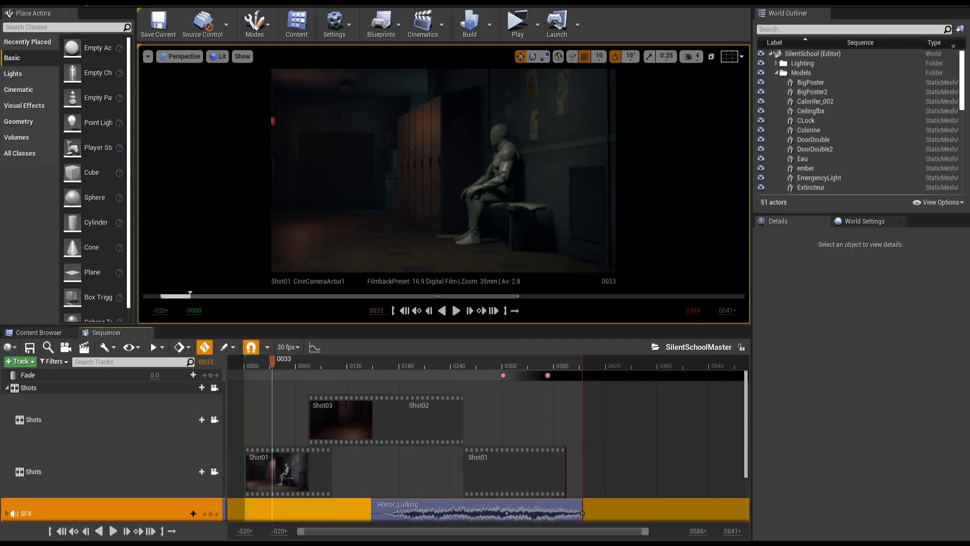
{"action": "left_click", "coordinate": [490, 215]}
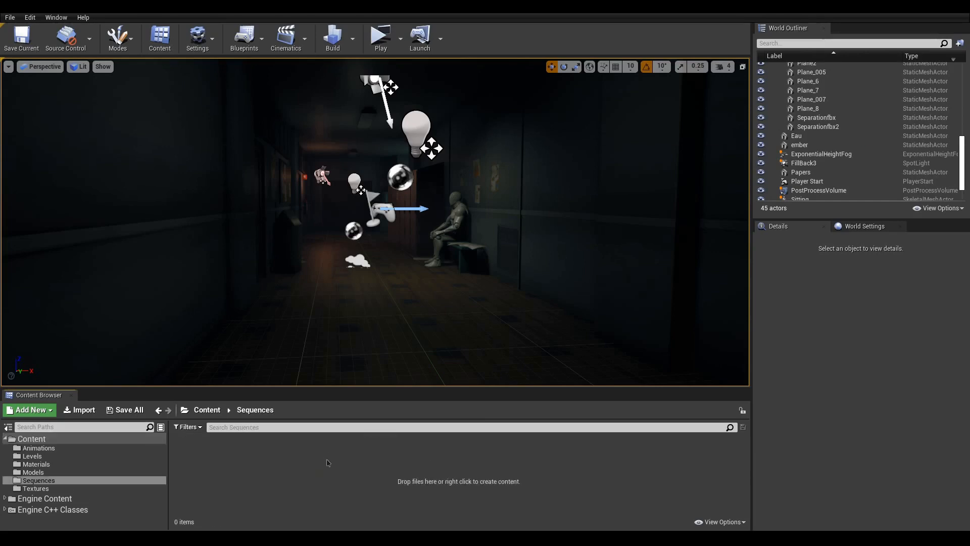
Step: Add a level sequence named Shot01, saved in the Sequences folder
{"action": "left_click", "coordinate": [286, 39]}
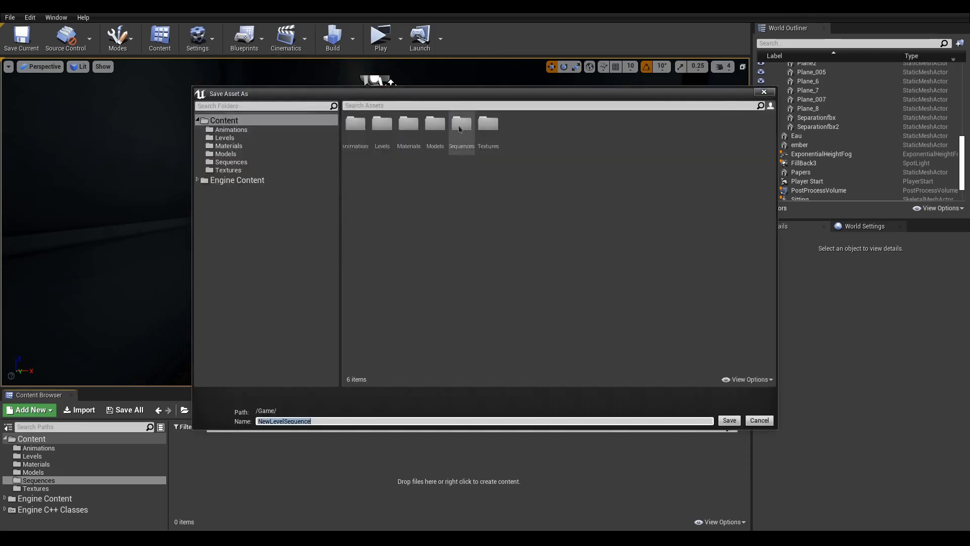
{"action": "left_click", "coordinate": [729, 421]}
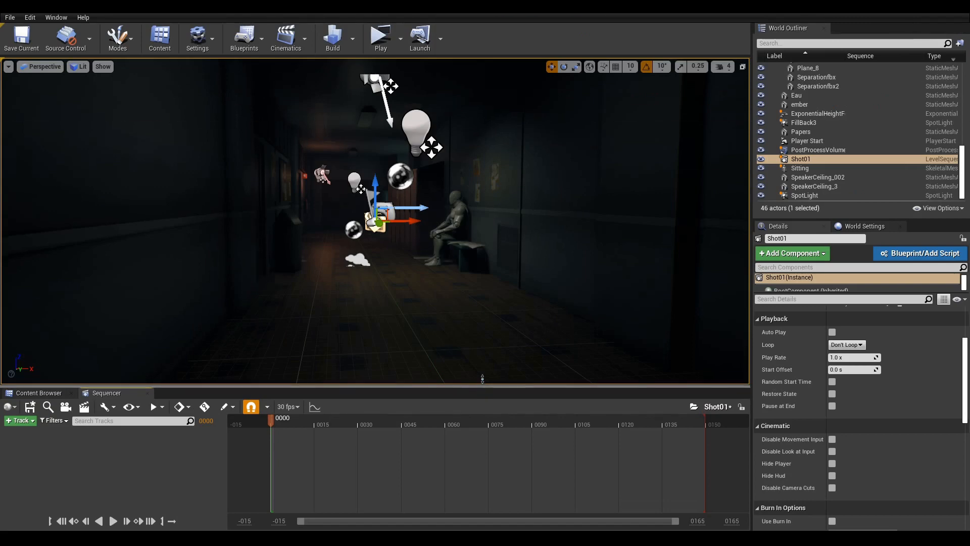
{"action": "left_click", "coordinate": [38, 362]}
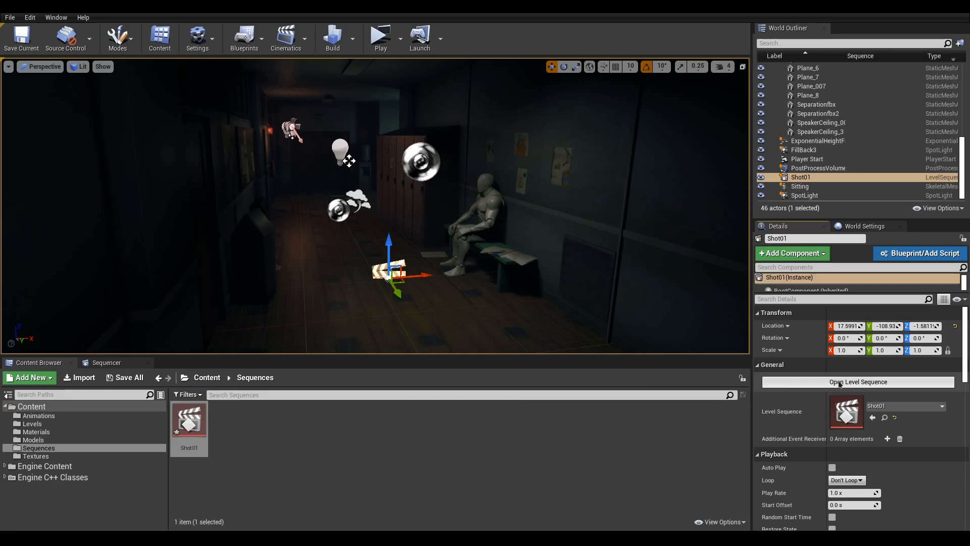
{"action": "left_click", "coordinate": [857, 382]}
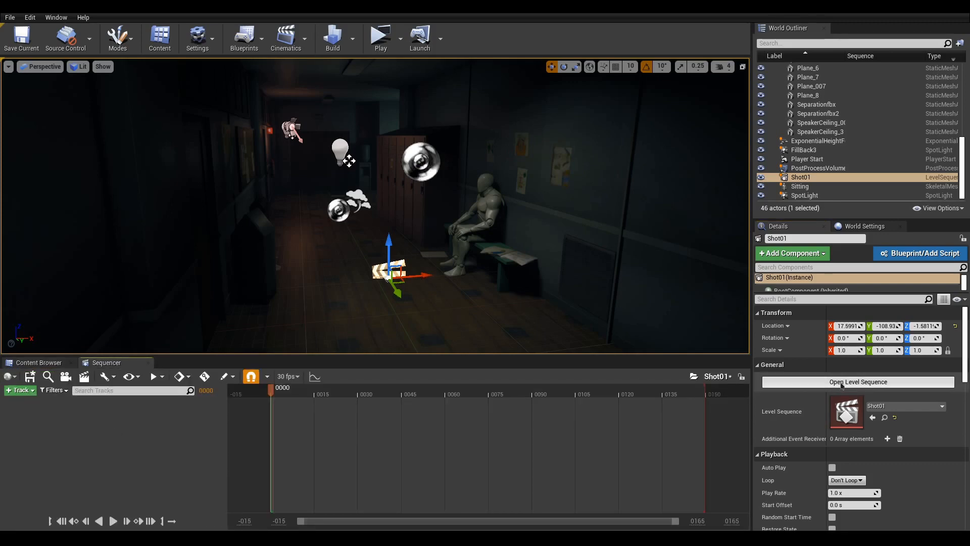
{"action": "mouse_move", "coordinate": [860, 382]}
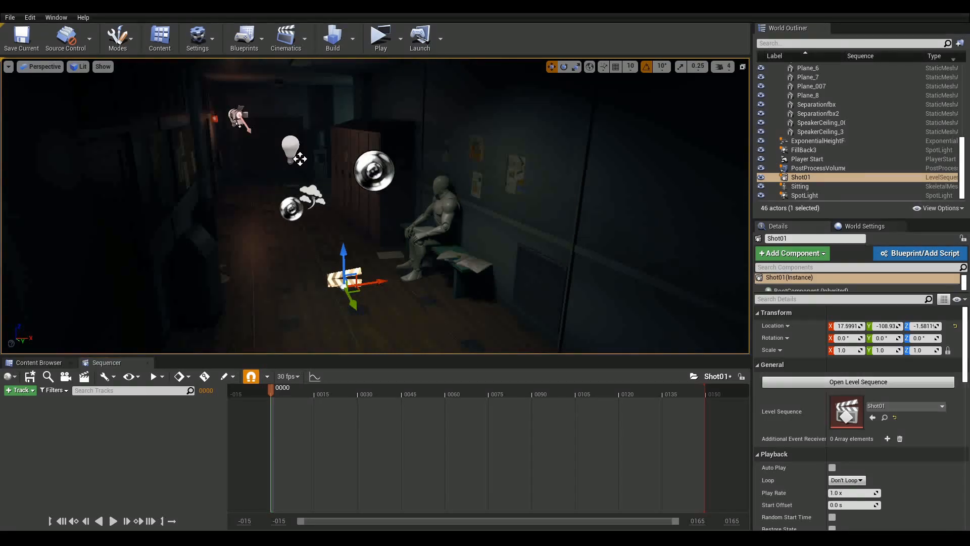
{"action": "mouse_move", "coordinate": [42, 119]}
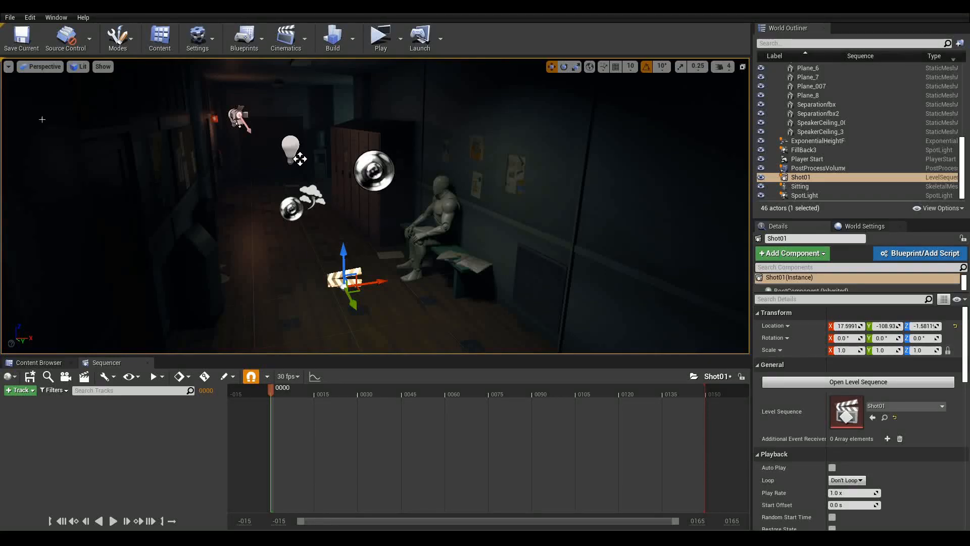
Step: Use the Cinematic Viewport, frame the seated figure, and spawn CineCameraActor1 with a camera cut
{"action": "left_click", "coordinate": [43, 66]}
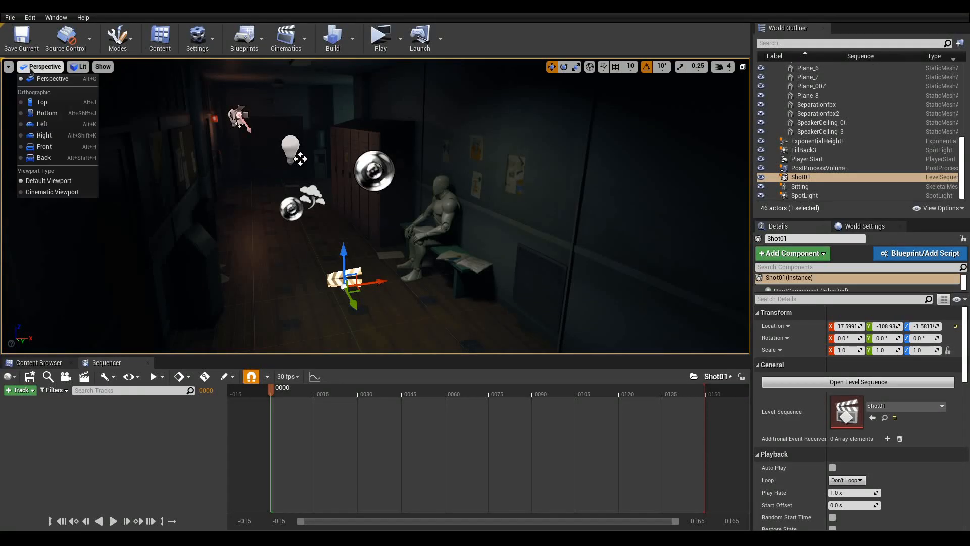
{"action": "left_click", "coordinate": [52, 191]}
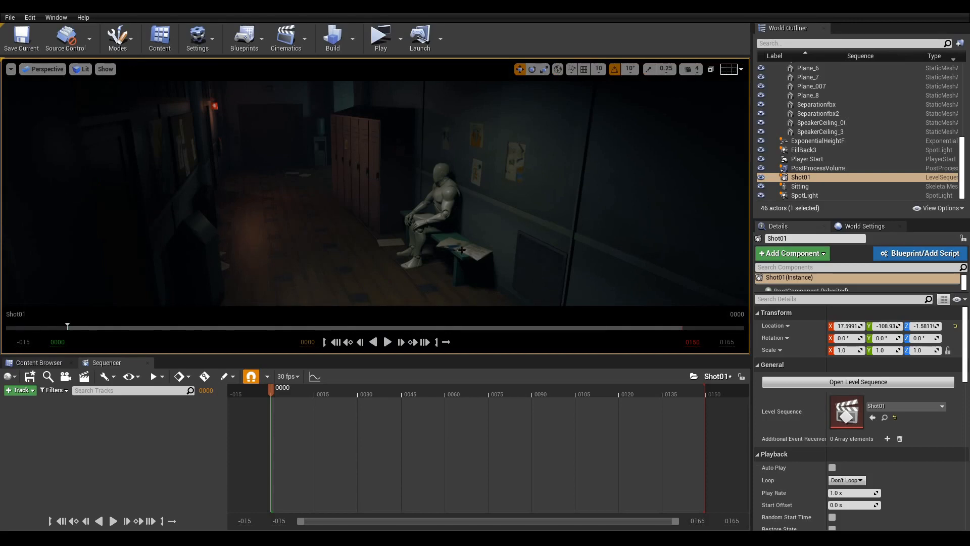
{"action": "left_click", "coordinate": [729, 68]}
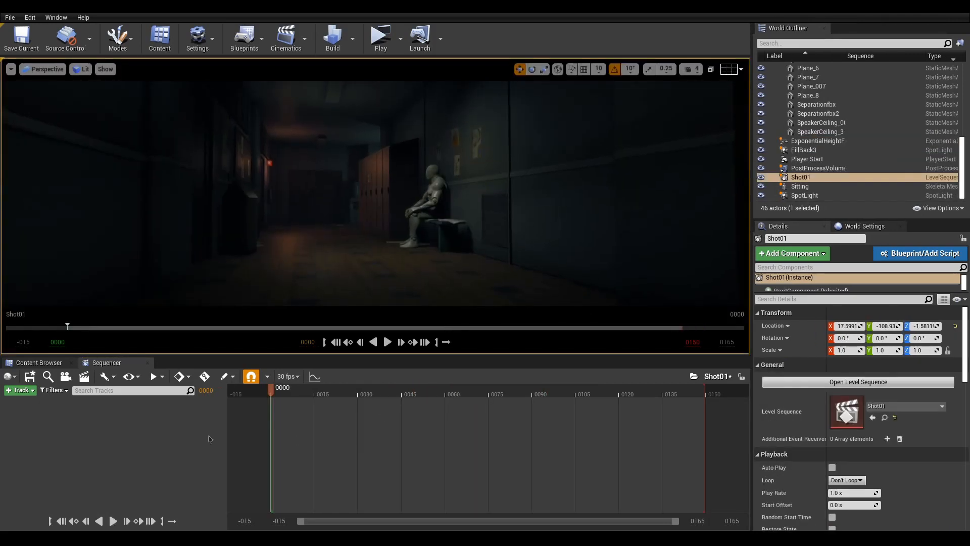
{"action": "left_click", "coordinate": [65, 376]}
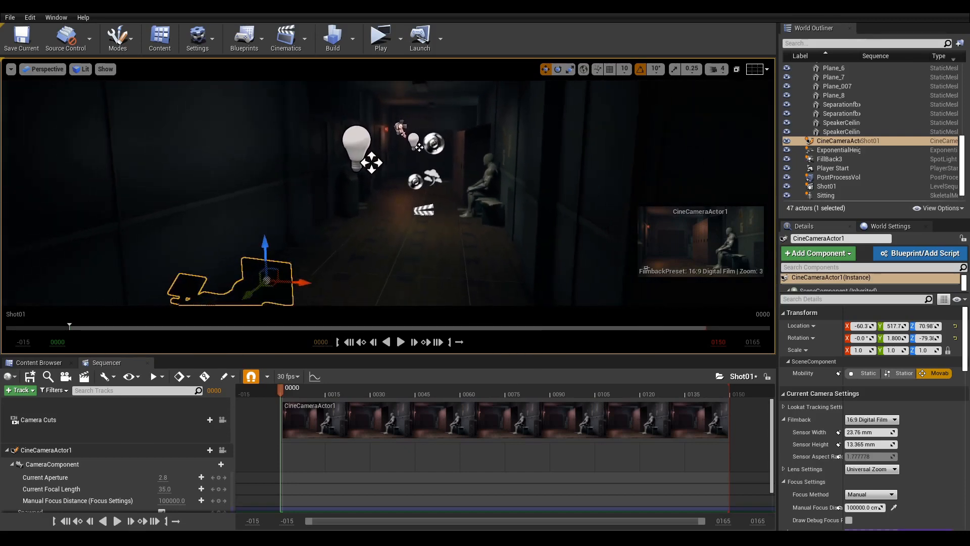
Step: Key CineCameraActor1's location, rotation and scale at frame 0
{"action": "left_click_drag", "start_coordinate": [280, 387], "coordinate": [354, 387]}
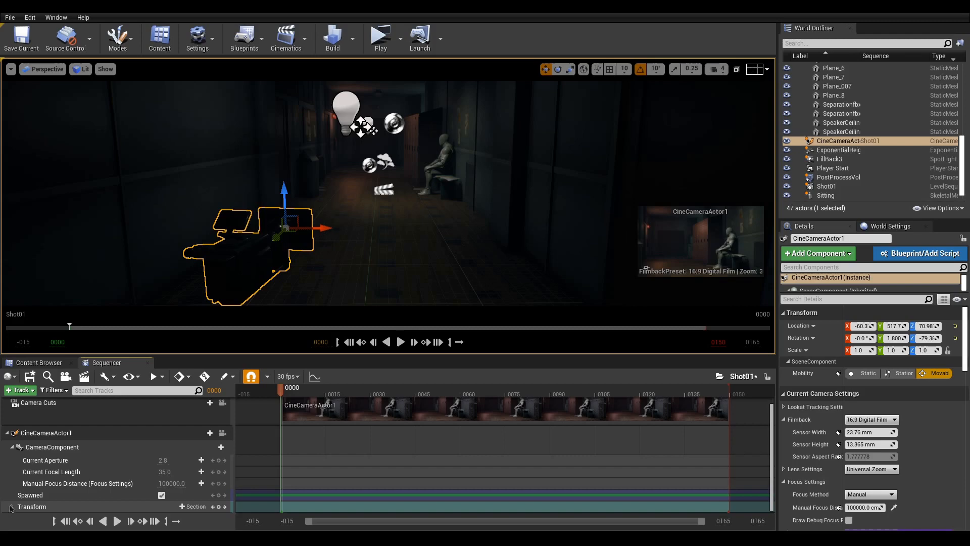
{"action": "left_click", "coordinate": [11, 506]}
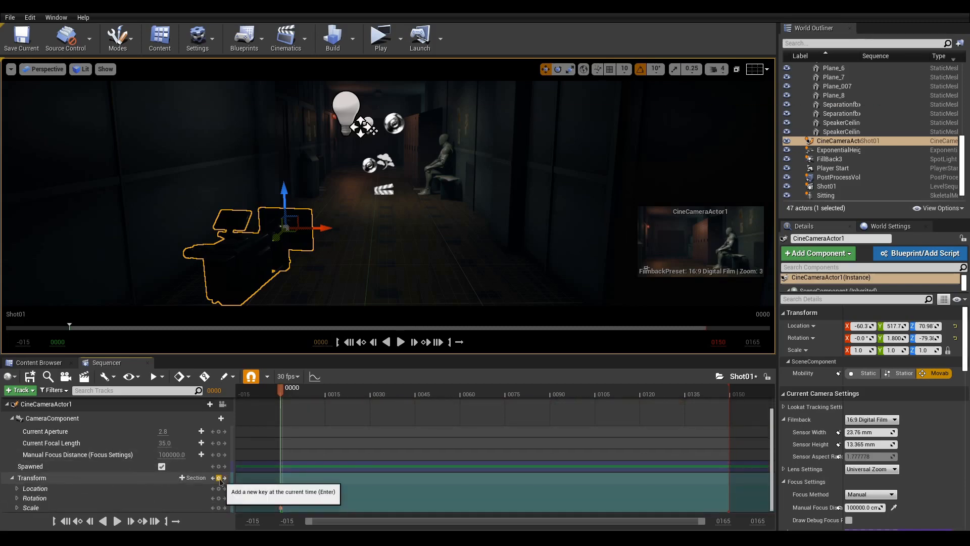
{"action": "left_click", "coordinate": [220, 478]}
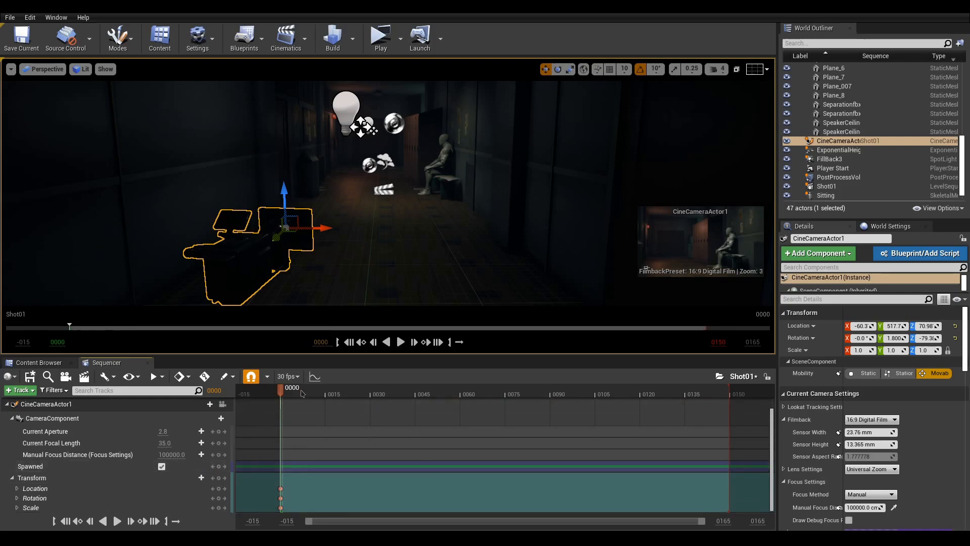
{"action": "left_click", "coordinate": [581, 388]}
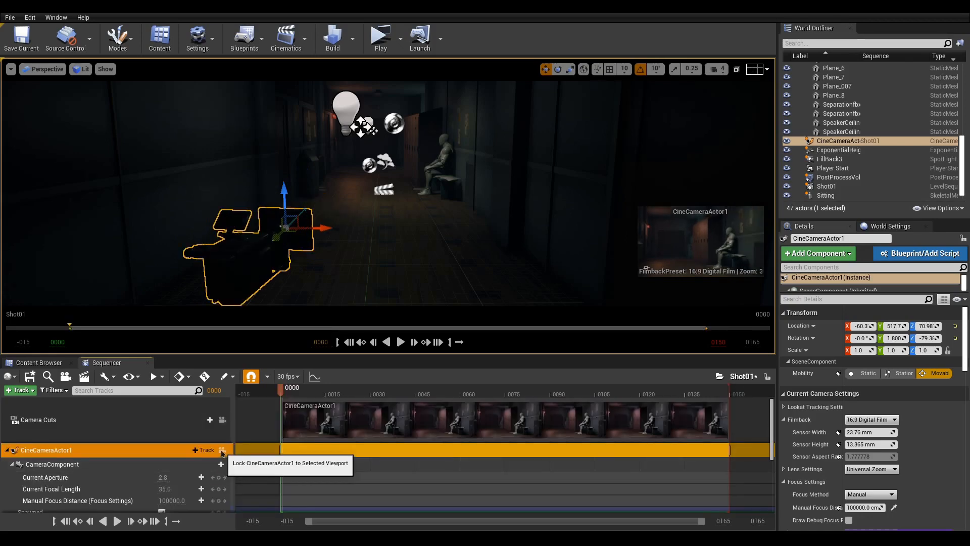
Step: Pilot CineCameraActor1 and enable the Grid (3x3) composition overlay for reframing
{"action": "left_click", "coordinate": [223, 449]}
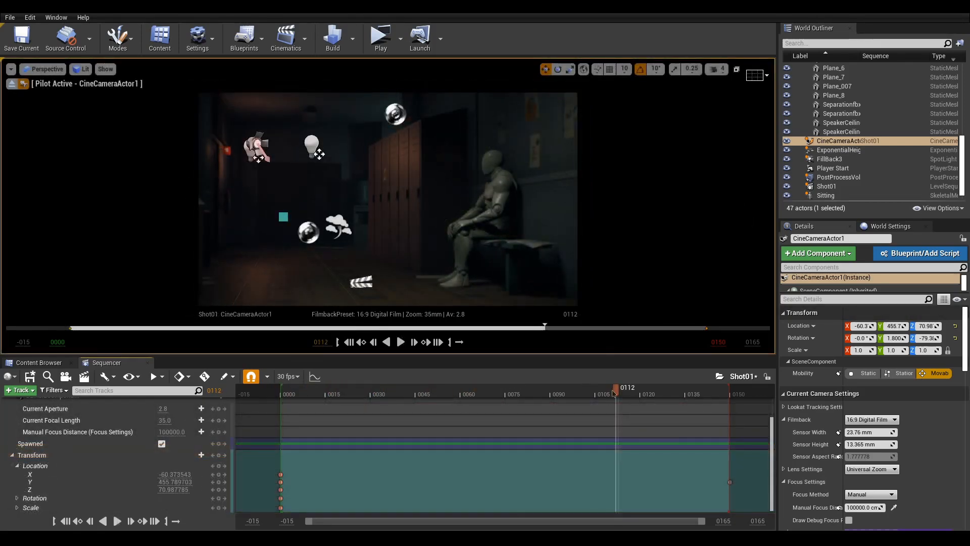
{"action": "left_click", "coordinate": [765, 75]}
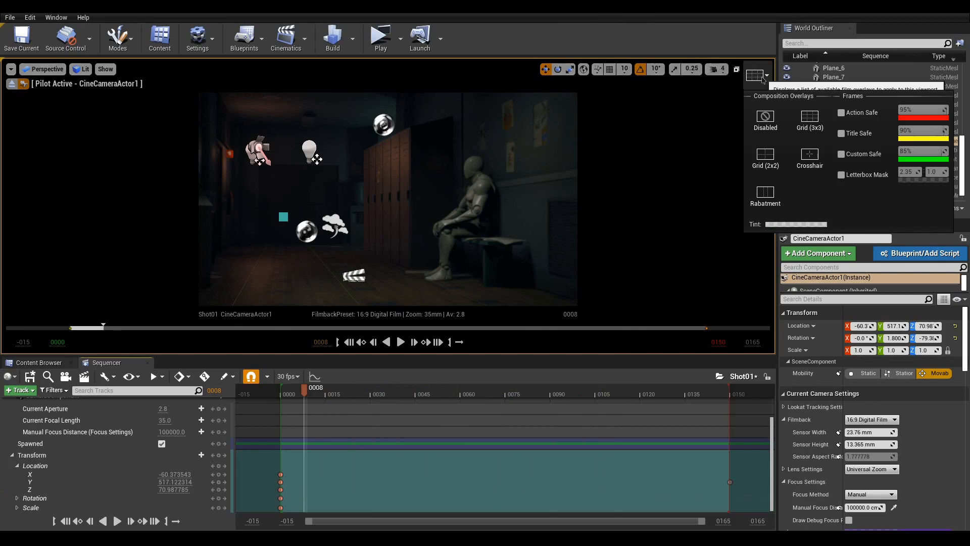
{"action": "left_click", "coordinate": [764, 155]}
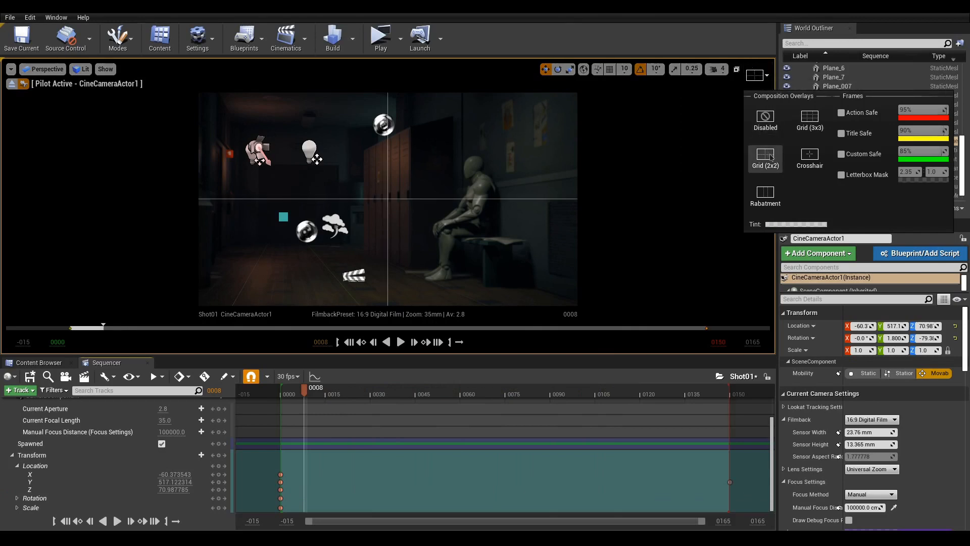
{"action": "left_click", "coordinate": [808, 118]}
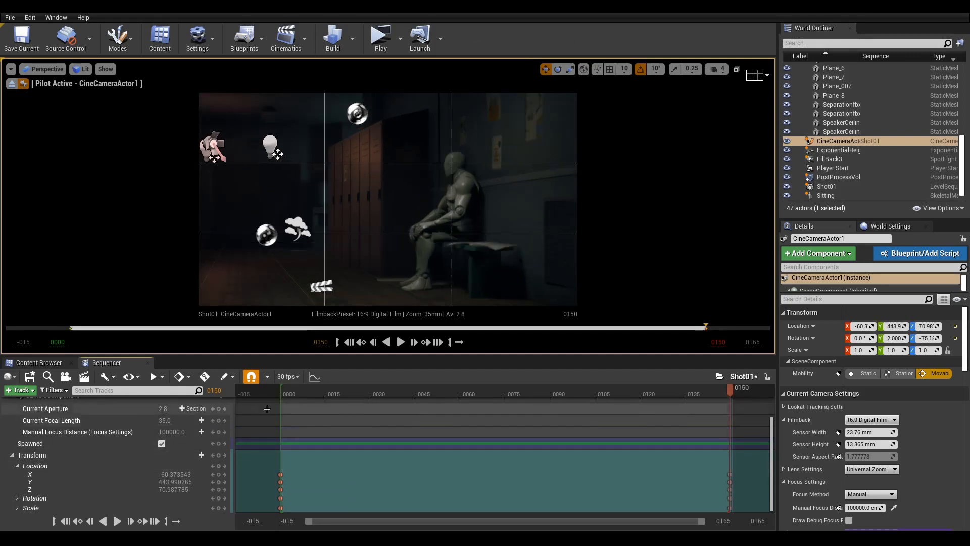
{"action": "mouse_move", "coordinate": [204, 376]}
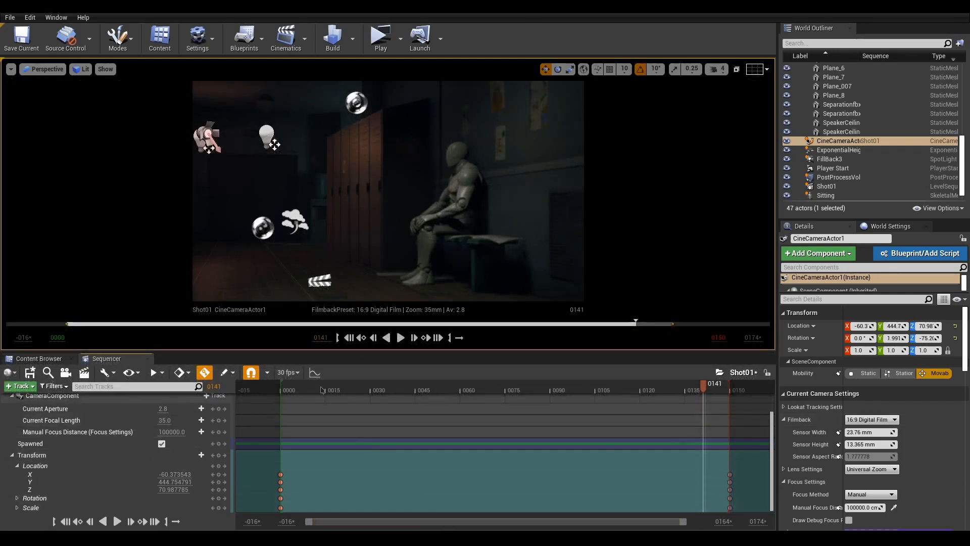
{"action": "mouse_move", "coordinate": [314, 372]}
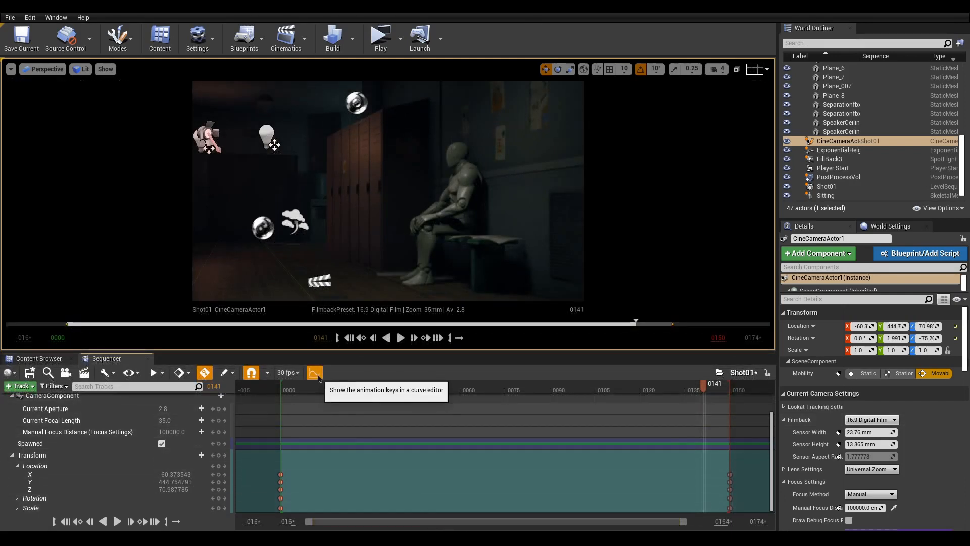
Step: Set CineCameraActor1's location keys to Linear interpolation in Sequencer Curves
{"action": "left_click", "coordinate": [314, 372]}
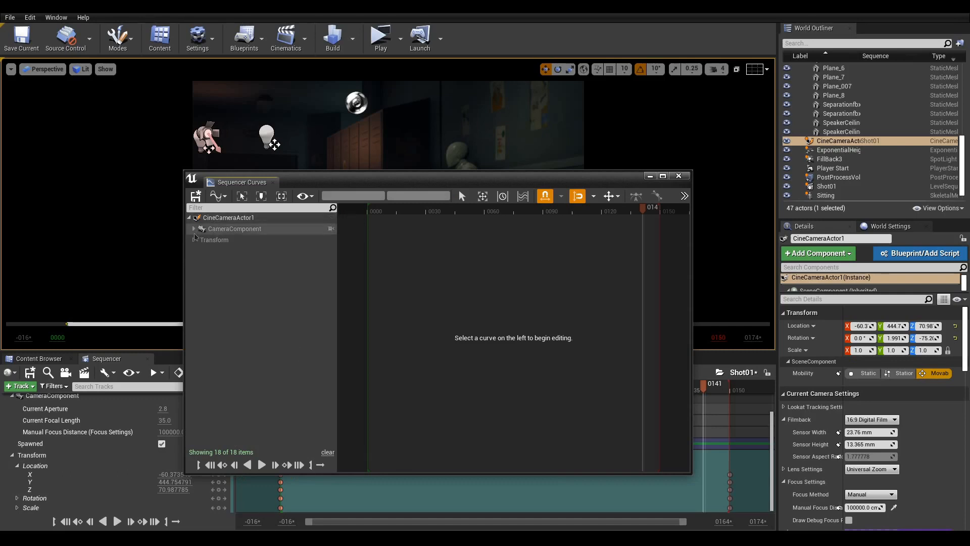
{"action": "left_click", "coordinate": [193, 239]}
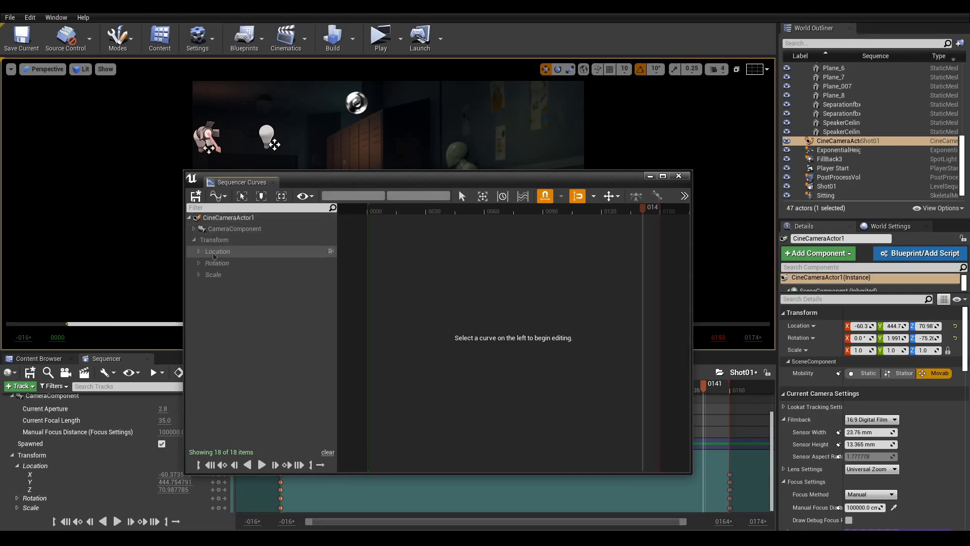
{"action": "left_click", "coordinate": [217, 252]}
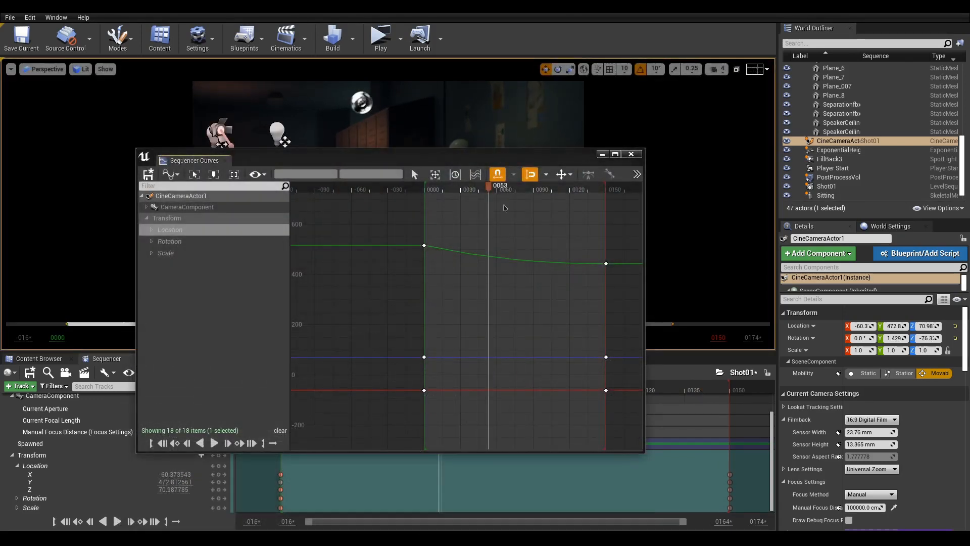
{"action": "mouse_move", "coordinate": [459, 291]}
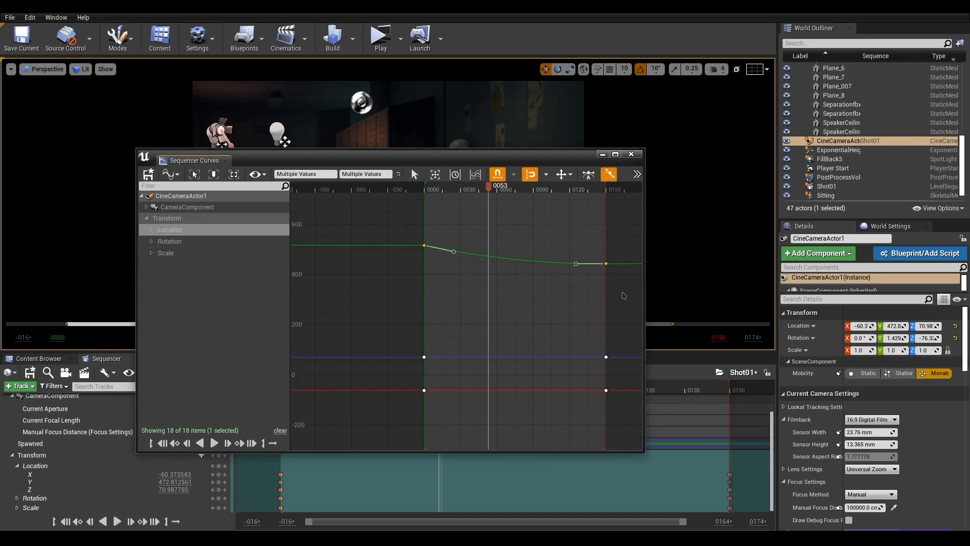
{"action": "right_click", "coordinate": [576, 264]}
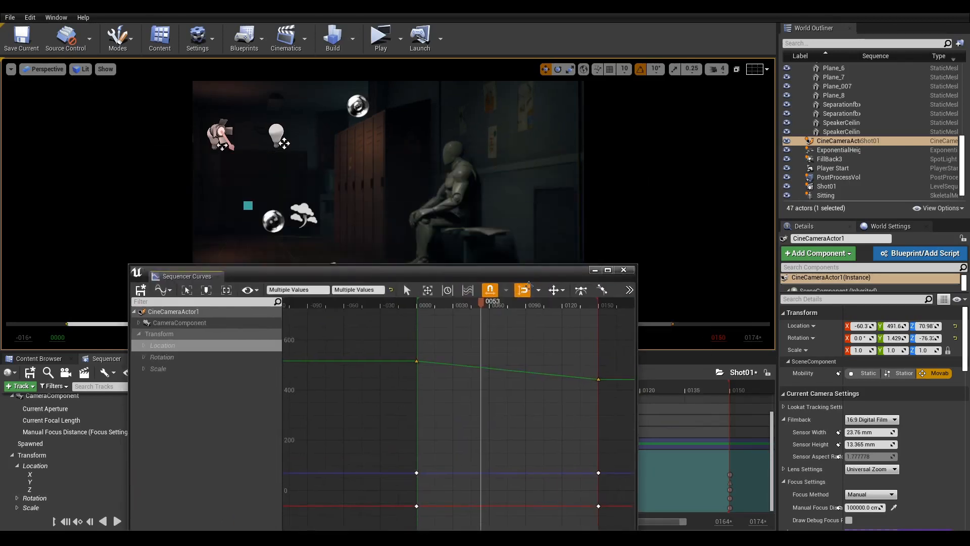
{"action": "left_click", "coordinate": [623, 270]}
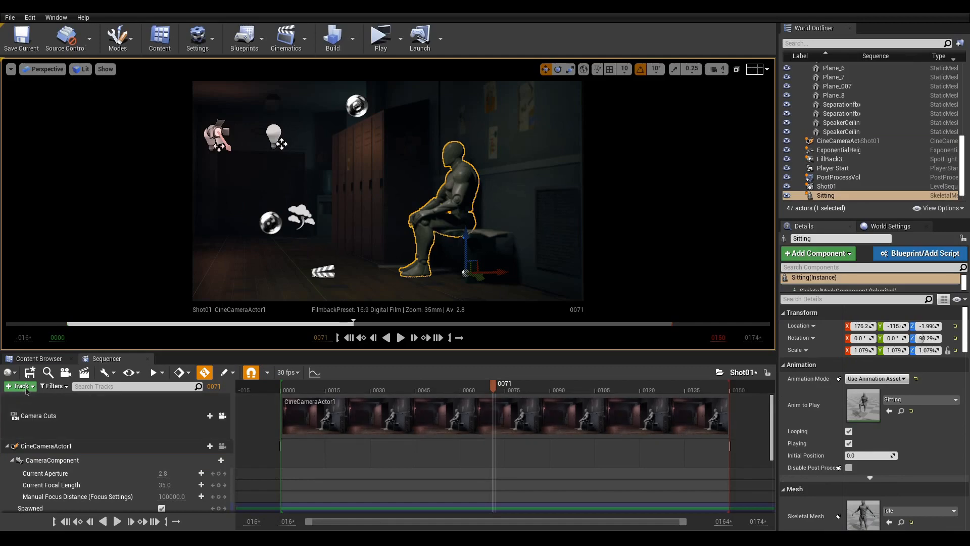
Step: Add the Sitting actor to Shot01 and add its Sitting animation at frame 18
{"action": "left_click", "coordinate": [18, 386]}
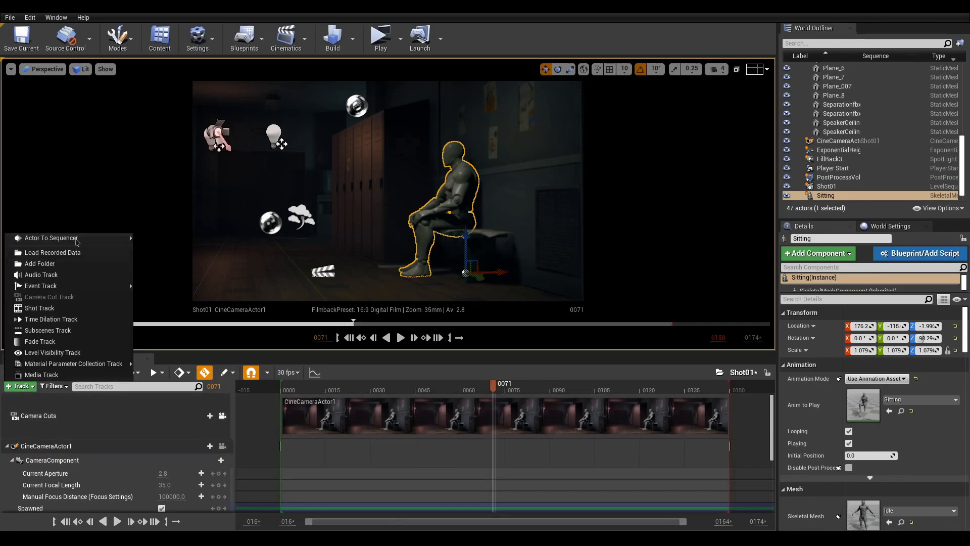
{"action": "left_click", "coordinate": [51, 237]}
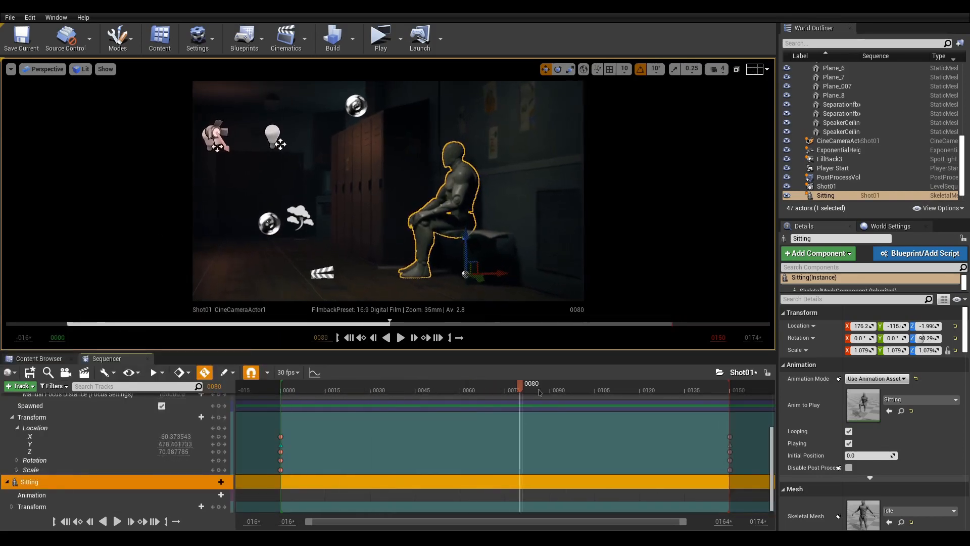
{"action": "left_click_drag", "start_coordinate": [519, 390], "coordinate": [333, 390]}
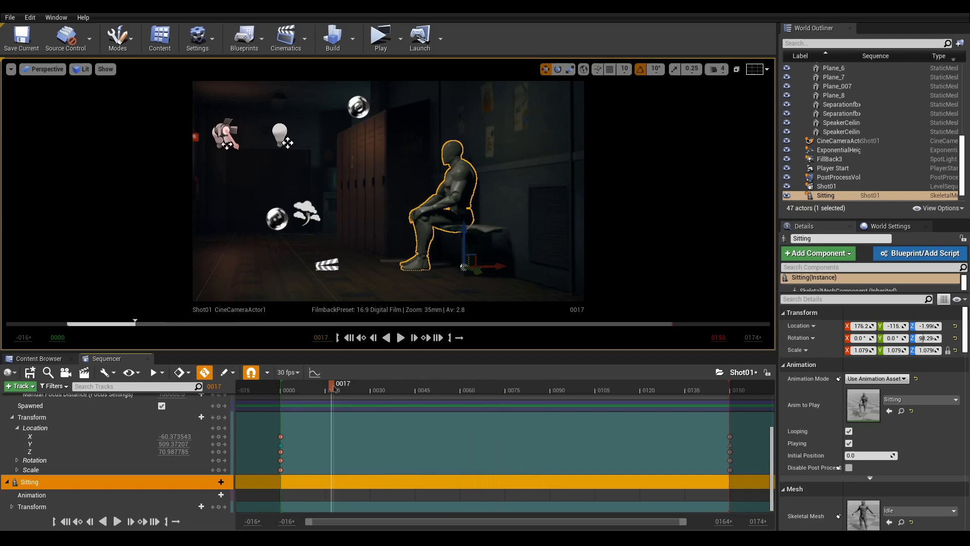
{"action": "left_click", "coordinate": [413, 337]}
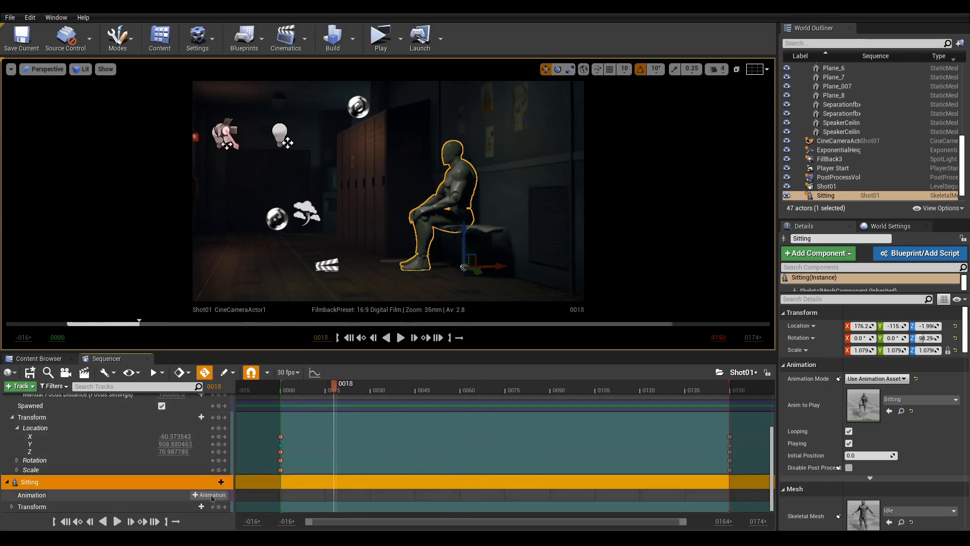
{"action": "left_click", "coordinate": [211, 494]}
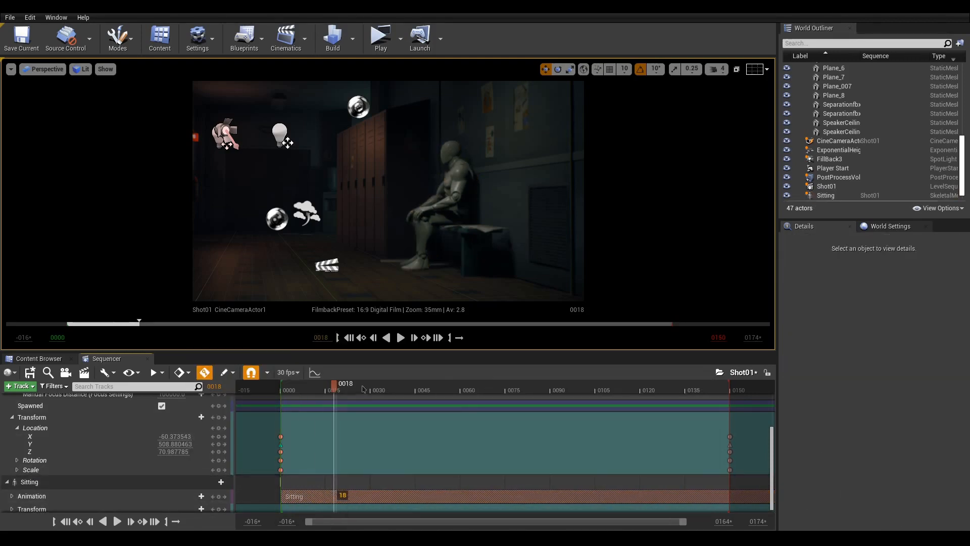
Step: Spawn CineCameraActor4 and pilot it to frame the seated figure up close
{"action": "left_click", "coordinate": [399, 338]}
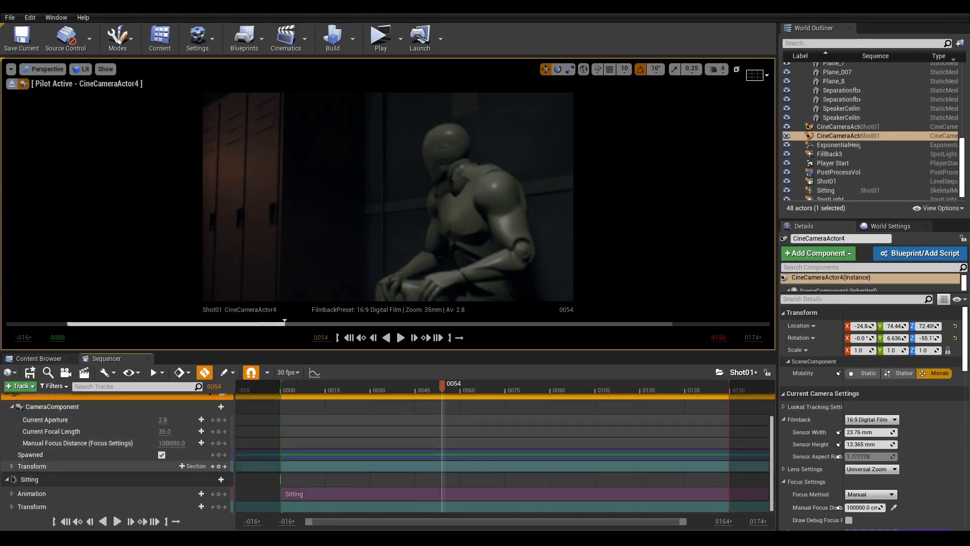
{"action": "left_click", "coordinate": [46, 434]}
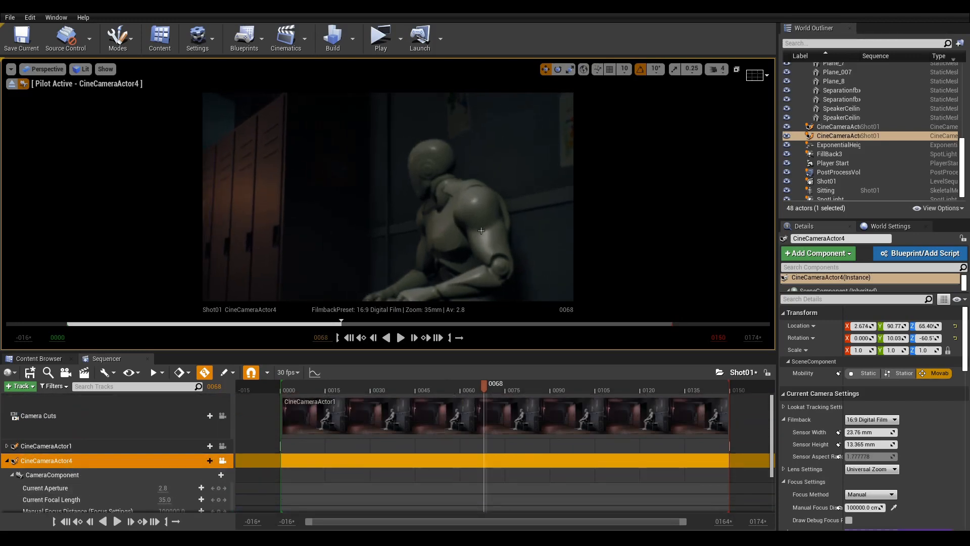
Step: Use the debug focus plane to set CineCameraActor4's focus to ~260 cm at ~53 mm
{"action": "left_click", "coordinate": [869, 456]}
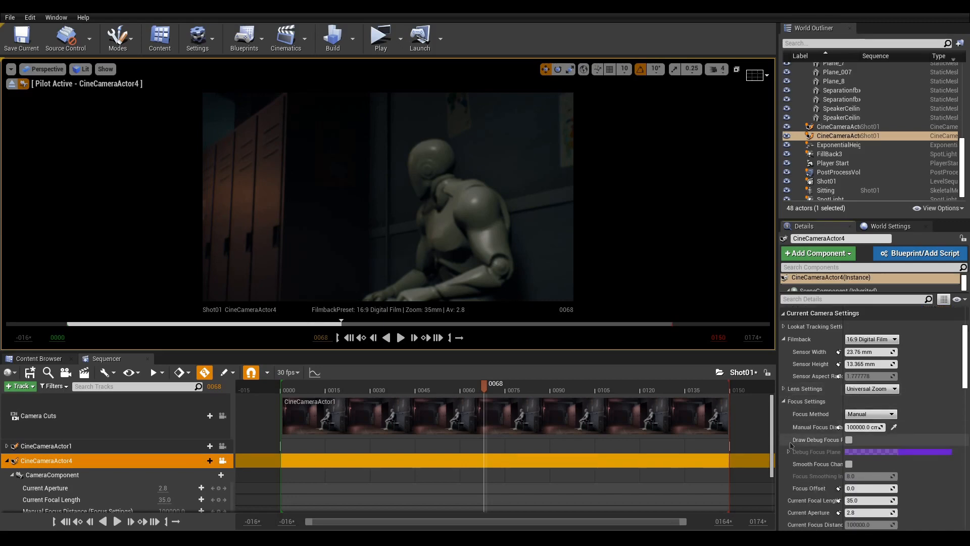
{"action": "left_click", "coordinate": [849, 439]}
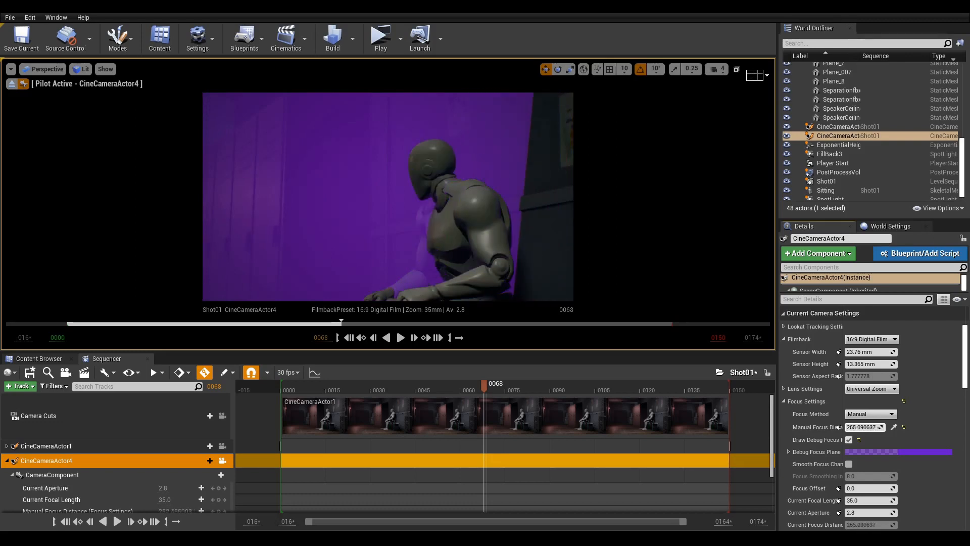
{"action": "left_click", "coordinate": [849, 439]}
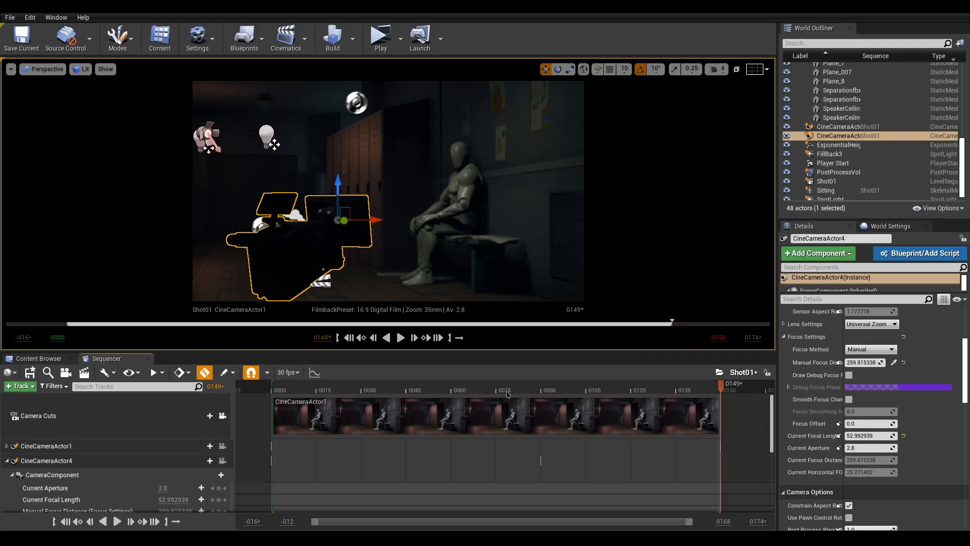
Step: Cut to CineCameraActor4 at frame 75 and play back to check the cut
{"action": "left_click", "coordinate": [498, 390]}
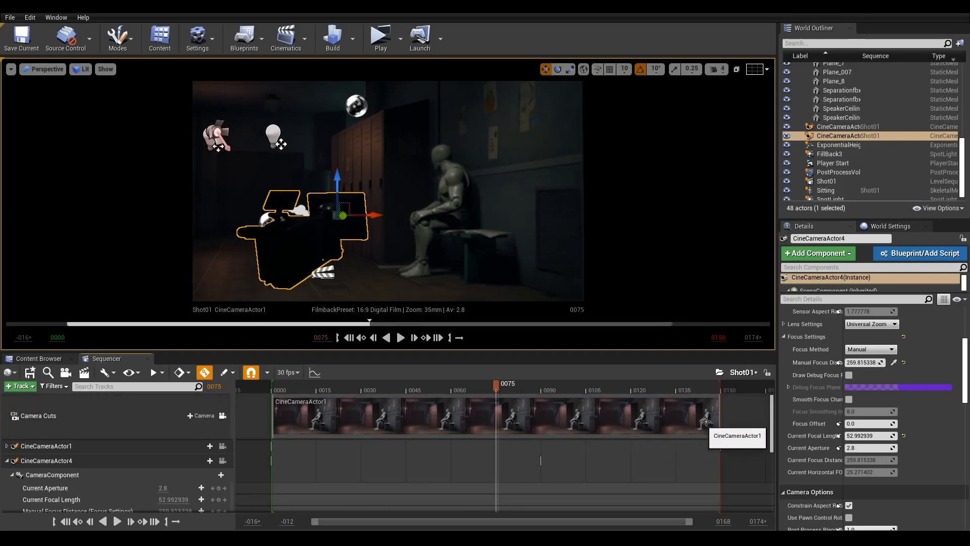
{"action": "key", "text": "ctrl+."}
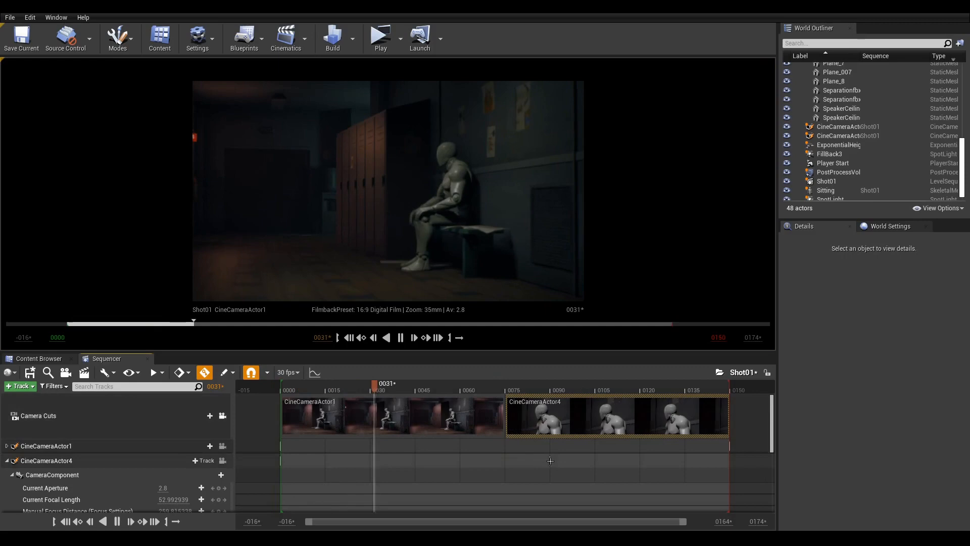
{"action": "left_click", "coordinate": [549, 383]}
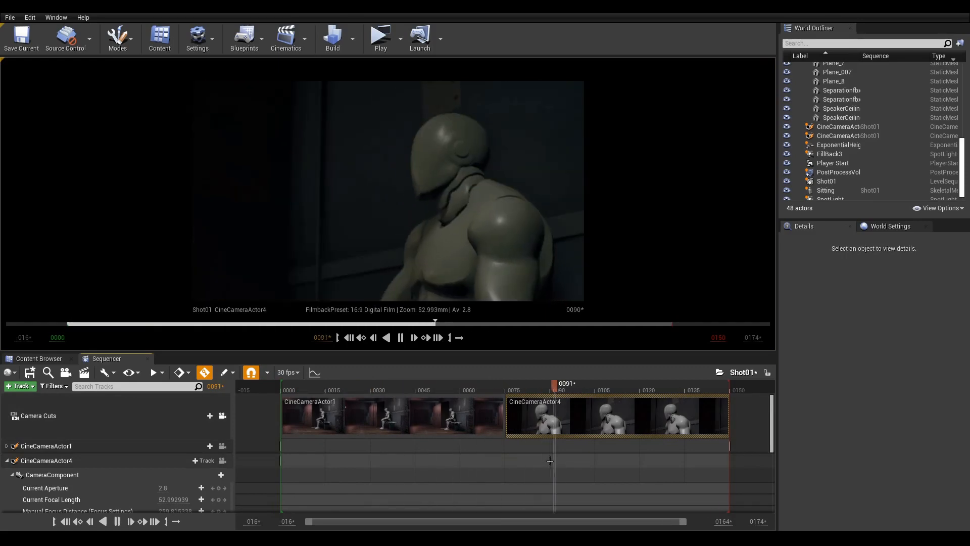
{"action": "left_click", "coordinate": [826, 190]}
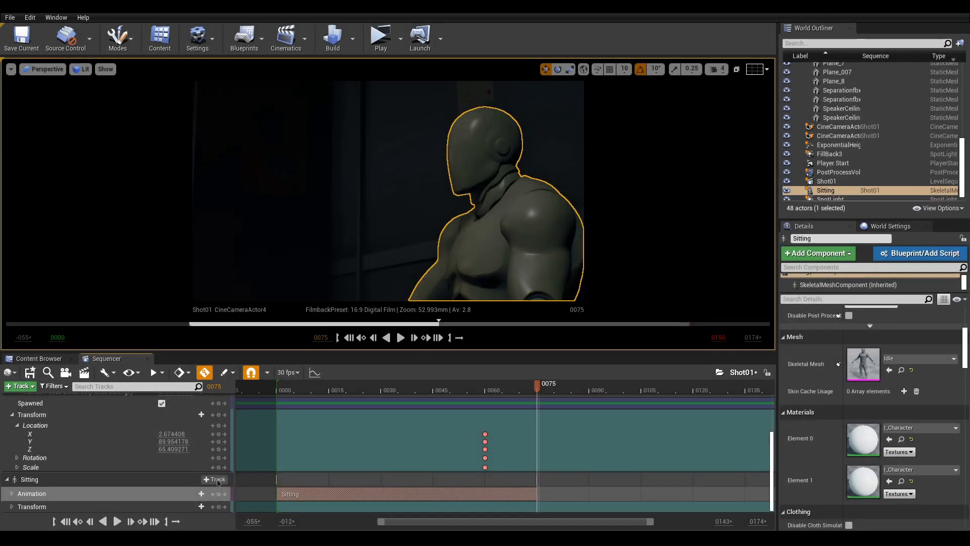
Step: Add a second Sitting clip overlapping the first one's end, and adjust its layering order
{"action": "left_click", "coordinate": [215, 479]}
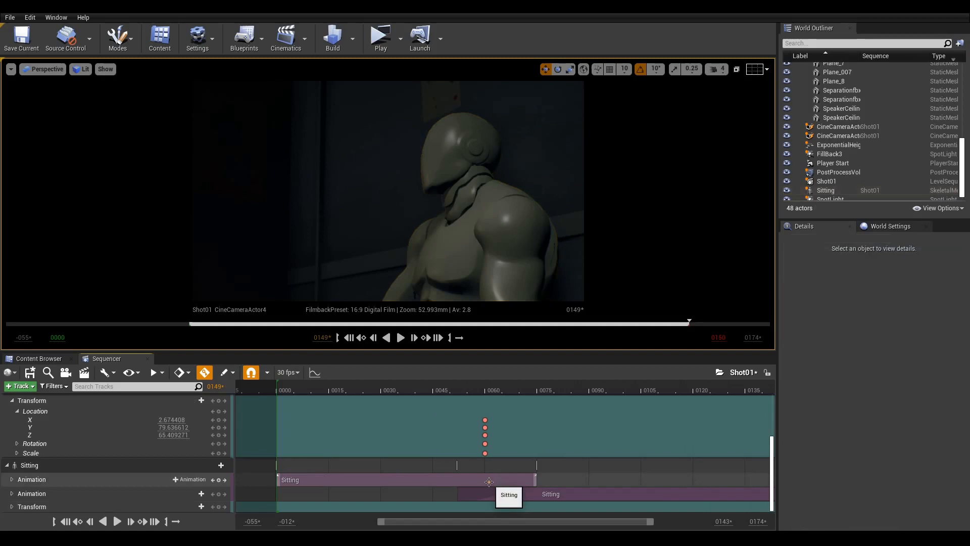
{"action": "right_click", "coordinate": [489, 482]}
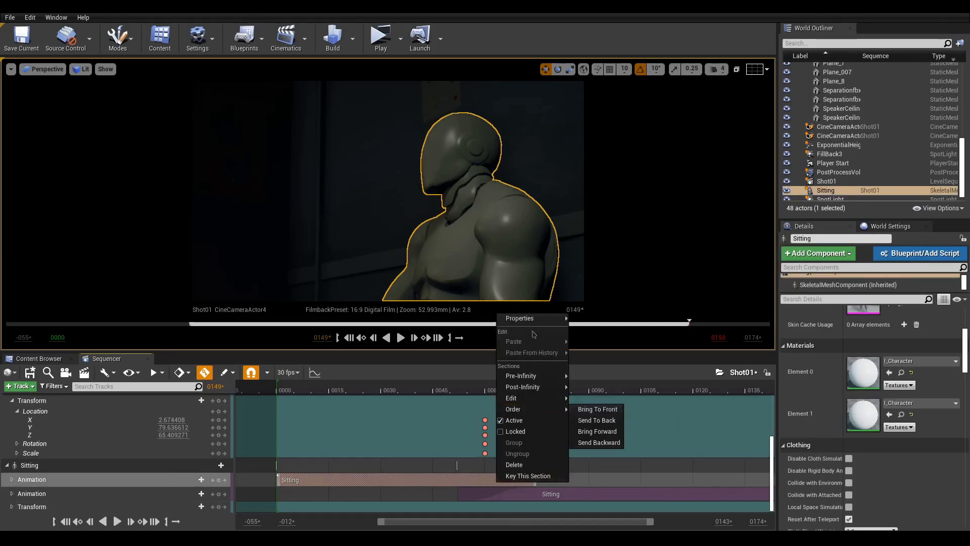
{"action": "left_click", "coordinate": [519, 317]}
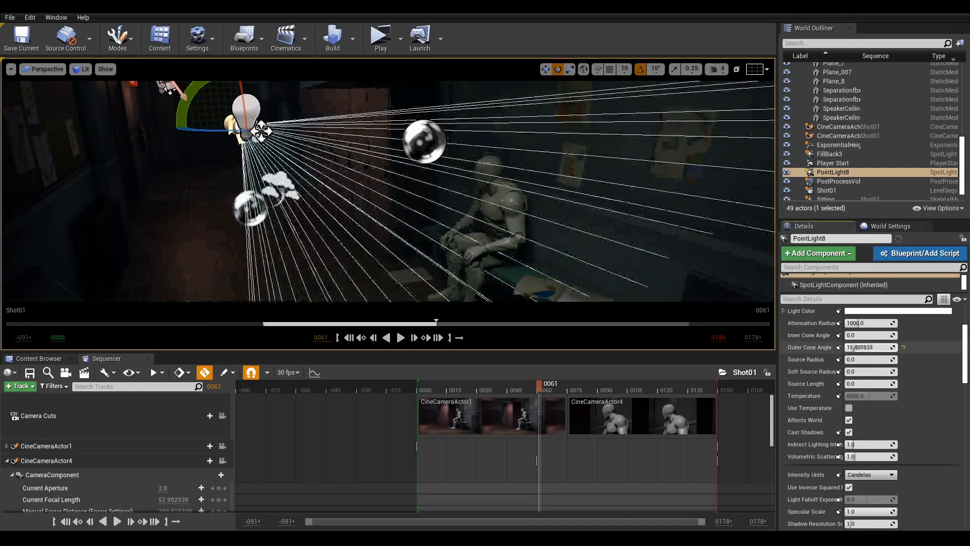
Step: Set PointLight8's outer cone angle
{"action": "left_click", "coordinate": [19, 386]}
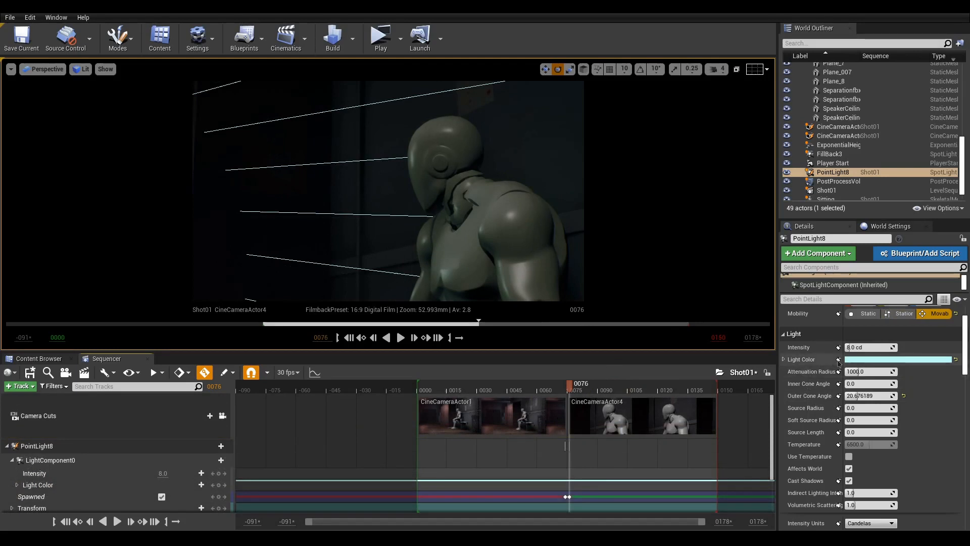
{"action": "mouse_move", "coordinate": [839, 359]}
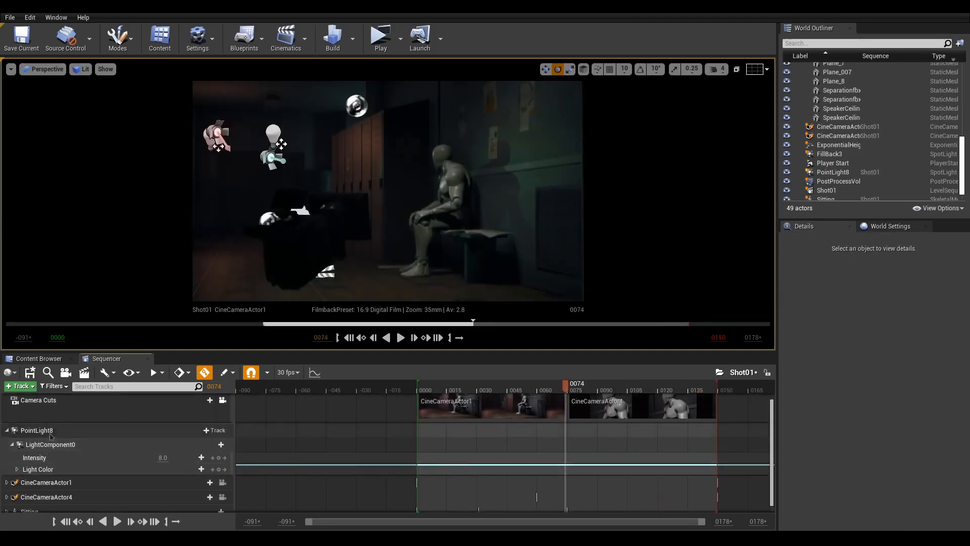
Step: Use the PointLight8 track's context menu to start organising Shot01's tracks into folders
{"action": "right_click", "coordinate": [36, 431]}
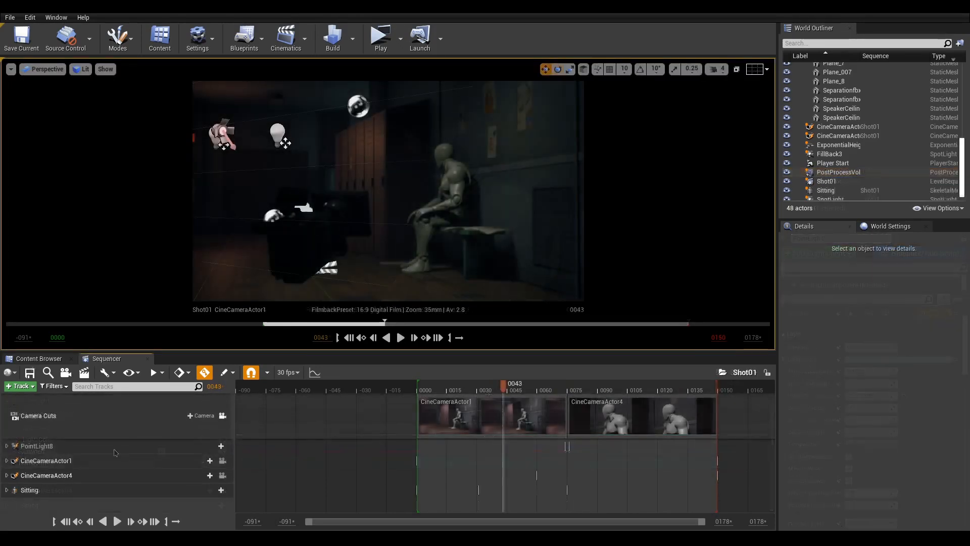
{"action": "left_click", "coordinate": [18, 386]}
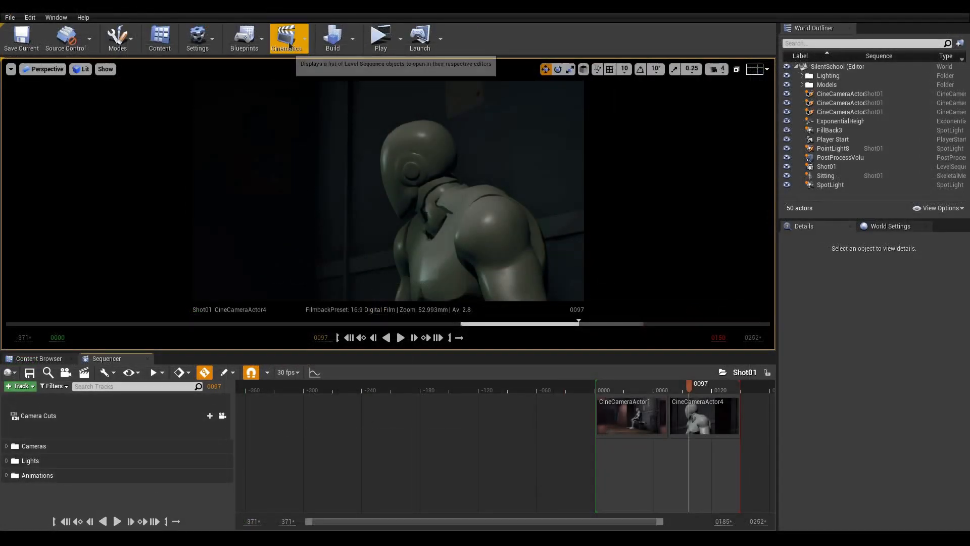
Step: Add a master sequence named SilentSchool, set its number of shots, and create it
{"action": "left_click", "coordinate": [288, 39]}
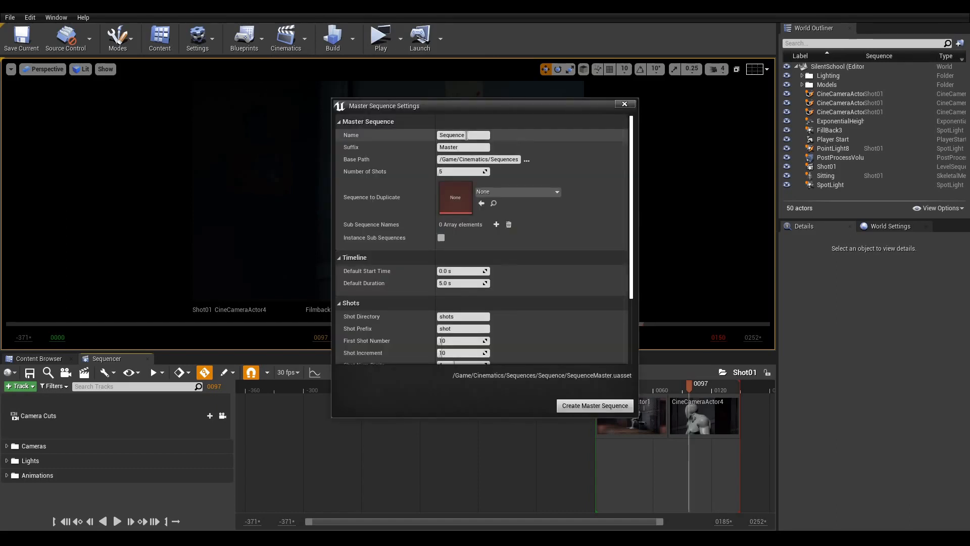
{"action": "type", "text": "SilentSchool"}
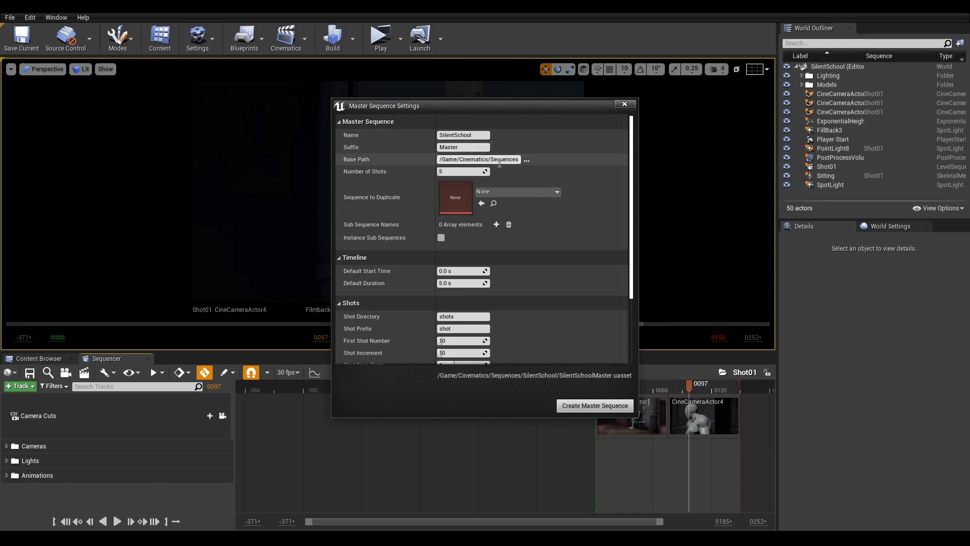
{"action": "left_click", "coordinate": [462, 171]}
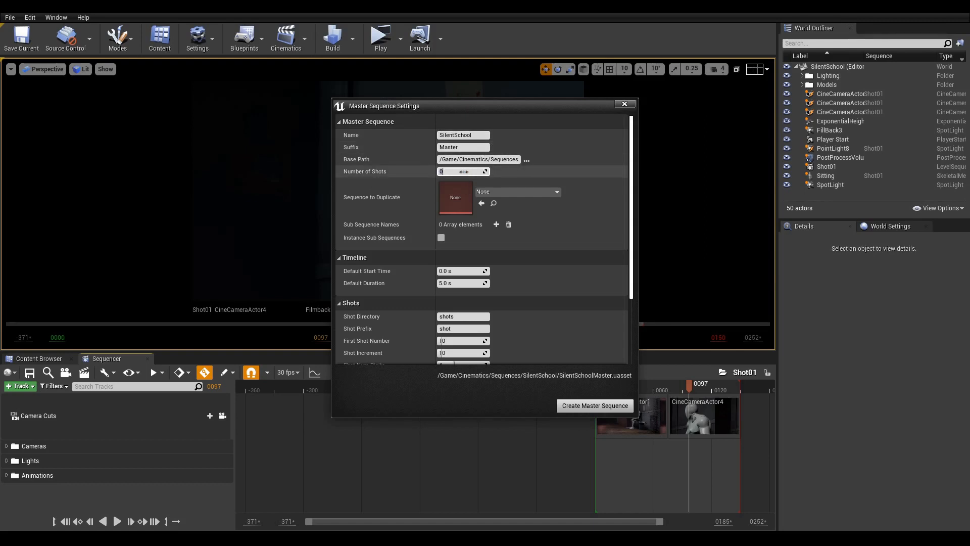
{"action": "left_click", "coordinate": [593, 405]}
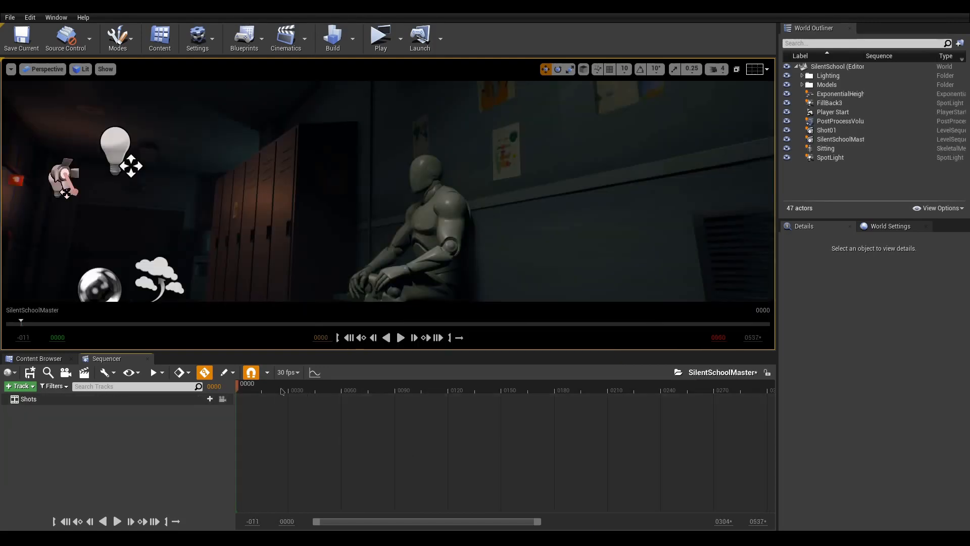
Step: Set the master sequence's playback end time to frame 270
{"action": "left_click_drag", "start_coordinate": [247, 389], "coordinate": [717, 389]}
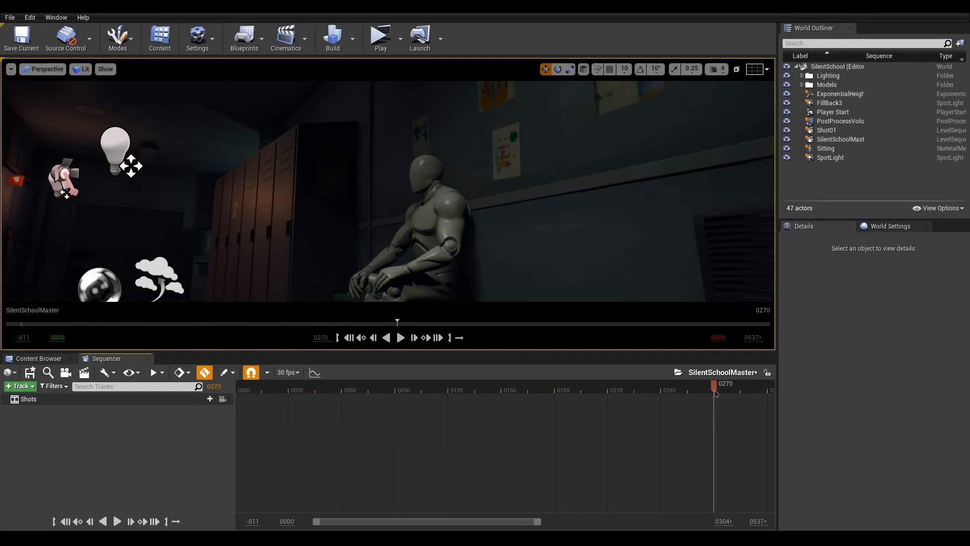
{"action": "right_click", "coordinate": [714, 386]}
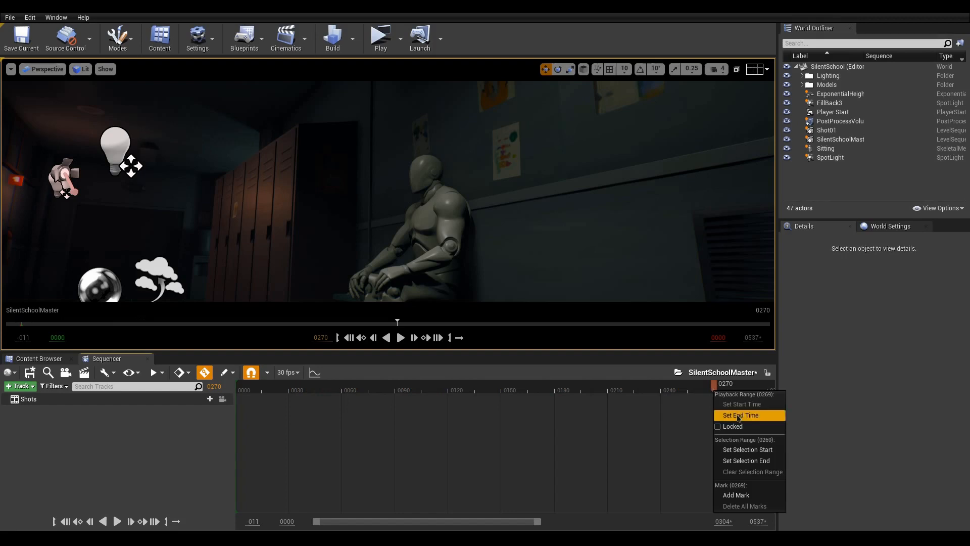
{"action": "left_click", "coordinate": [741, 415]}
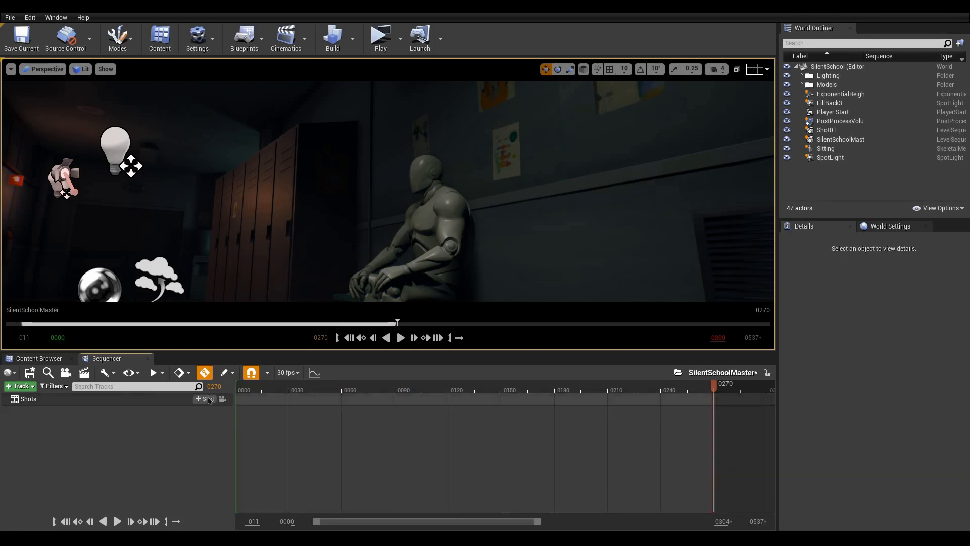
Step: Insert Shot01 as the master sequence's first shot
{"action": "left_click", "coordinate": [204, 398]}
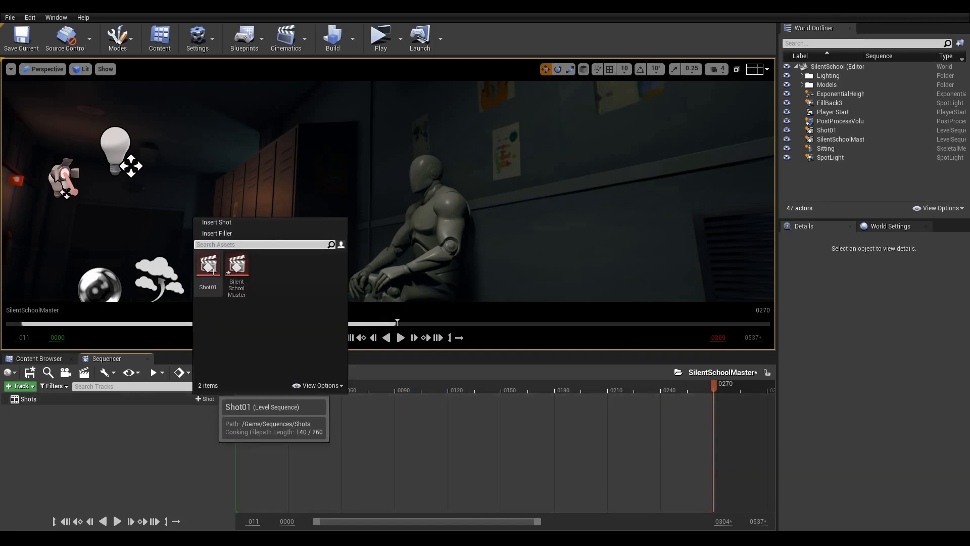
{"action": "left_click", "coordinate": [207, 265]}
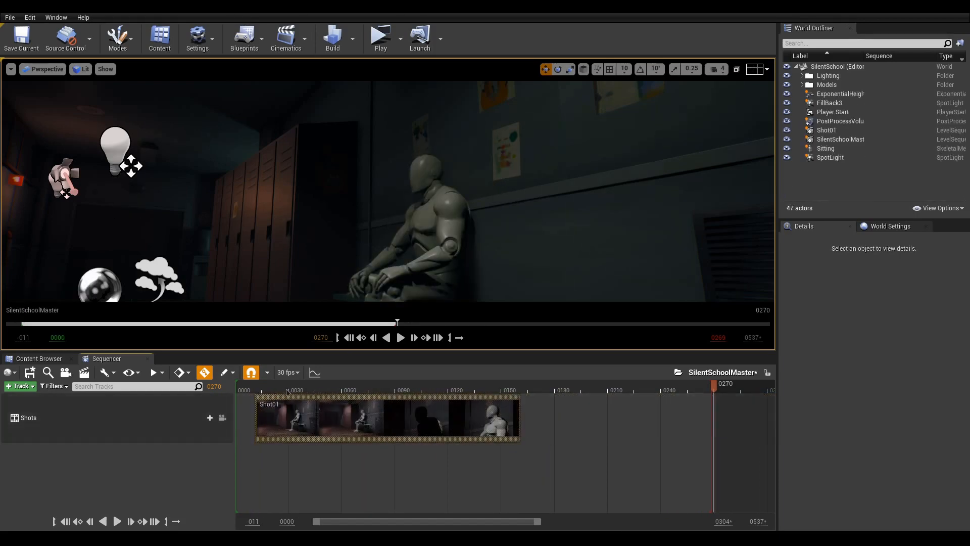
{"action": "left_click", "coordinate": [278, 390]}
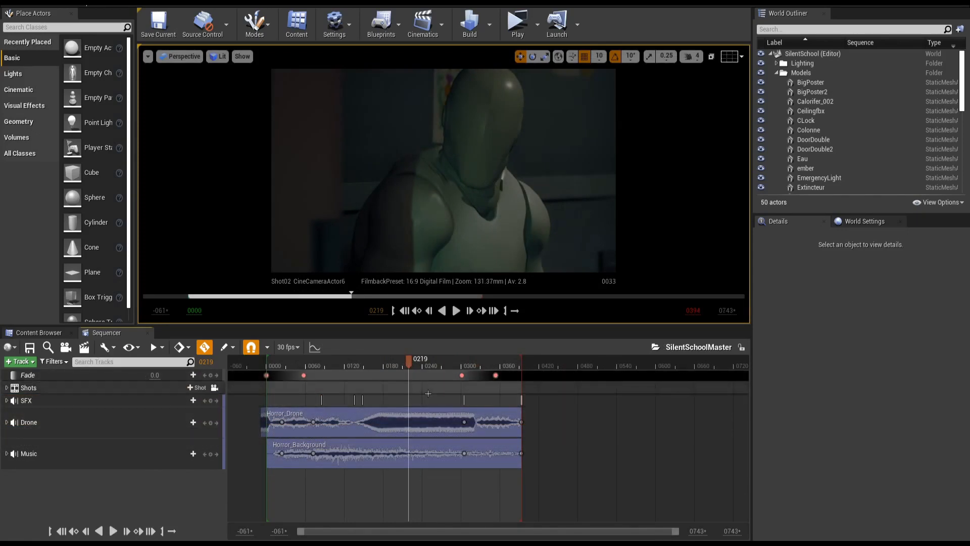
{"action": "mouse_move", "coordinate": [82, 346]}
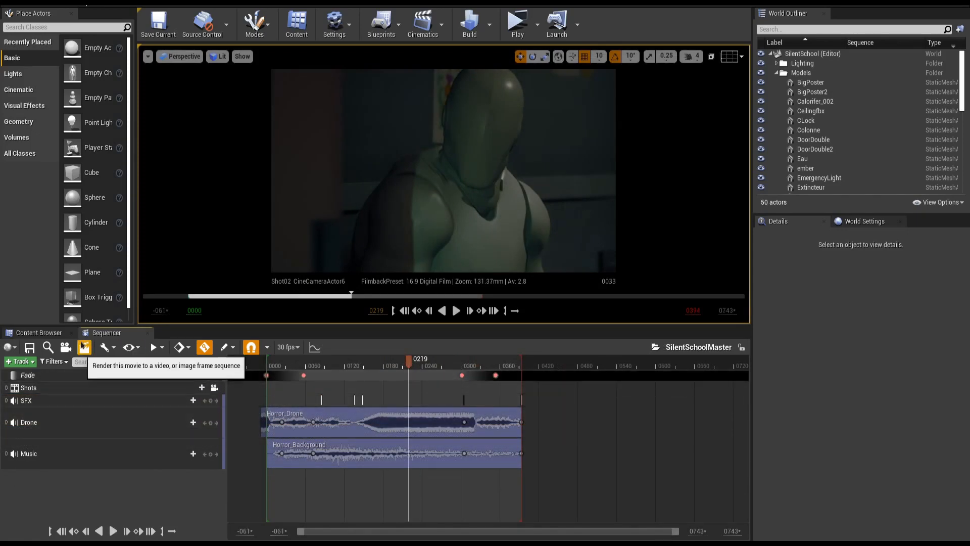
Step: Capture SilentSchoolMaster as a 1920x1080 PNG image sequence without saving modified assets
{"action": "left_click", "coordinate": [83, 346]}
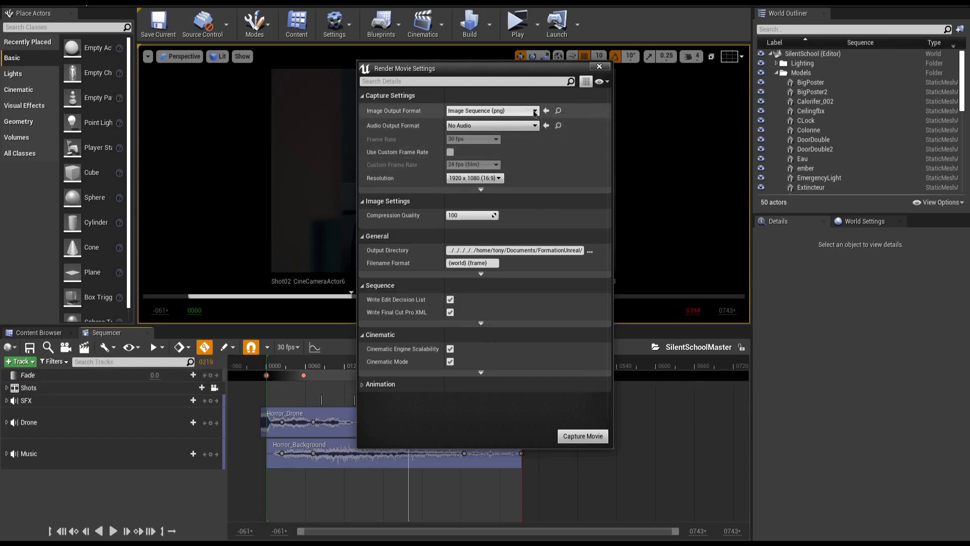
{"action": "left_click", "coordinate": [535, 111]}
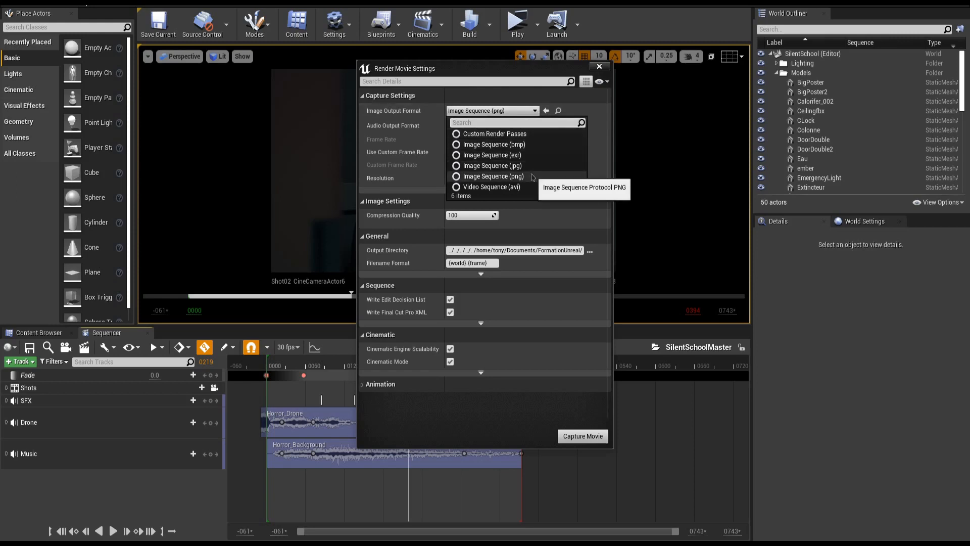
{"action": "left_click", "coordinate": [491, 176]}
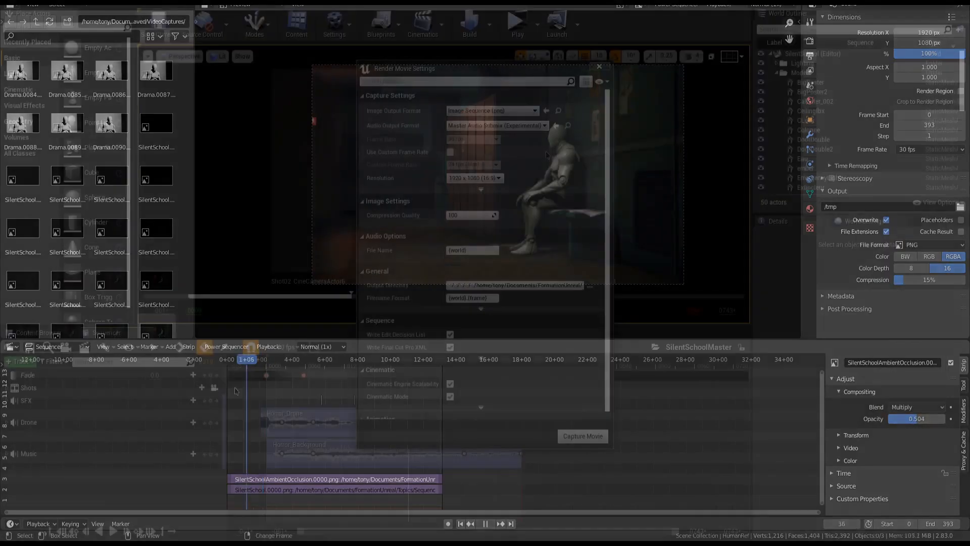
{"action": "left_click", "coordinate": [498, 177]}
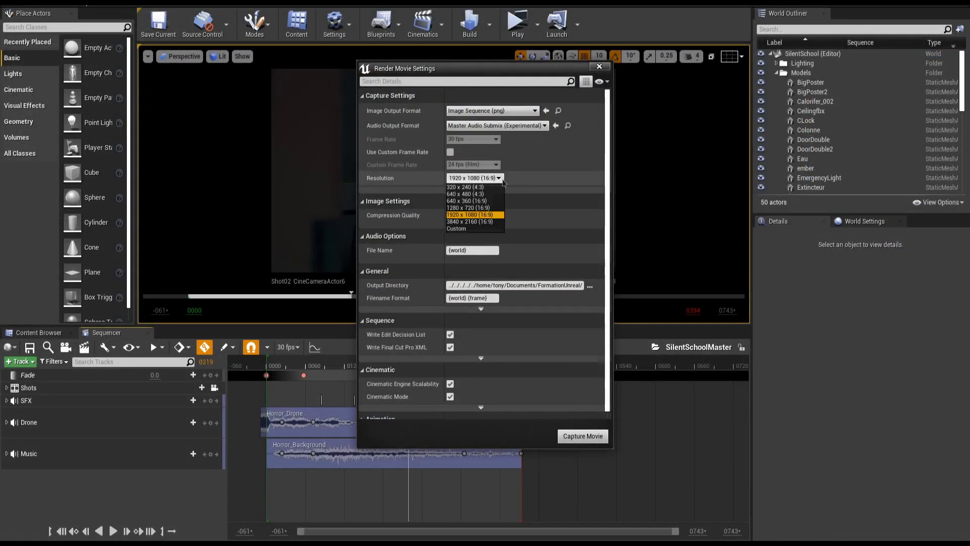
{"action": "left_click", "coordinate": [474, 215]}
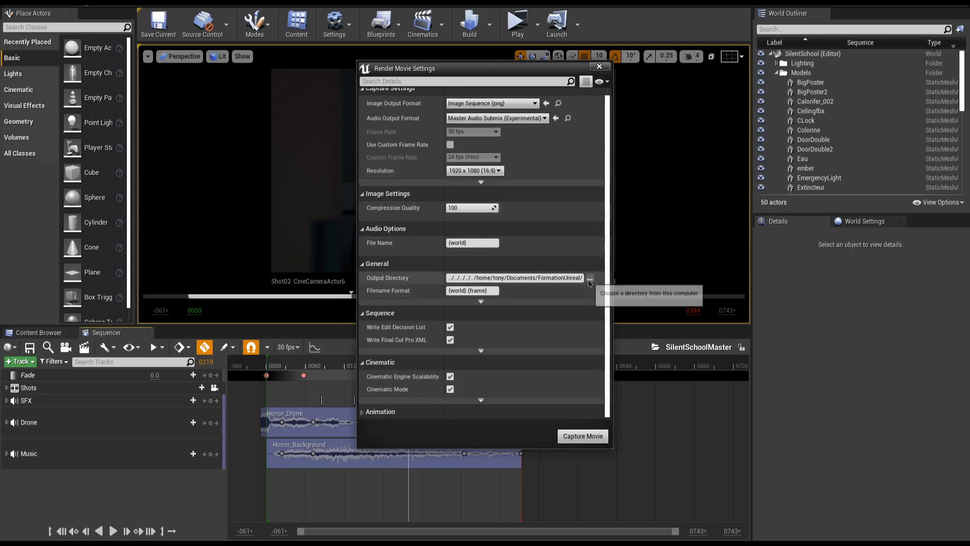
{"action": "mouse_move", "coordinate": [589, 278]}
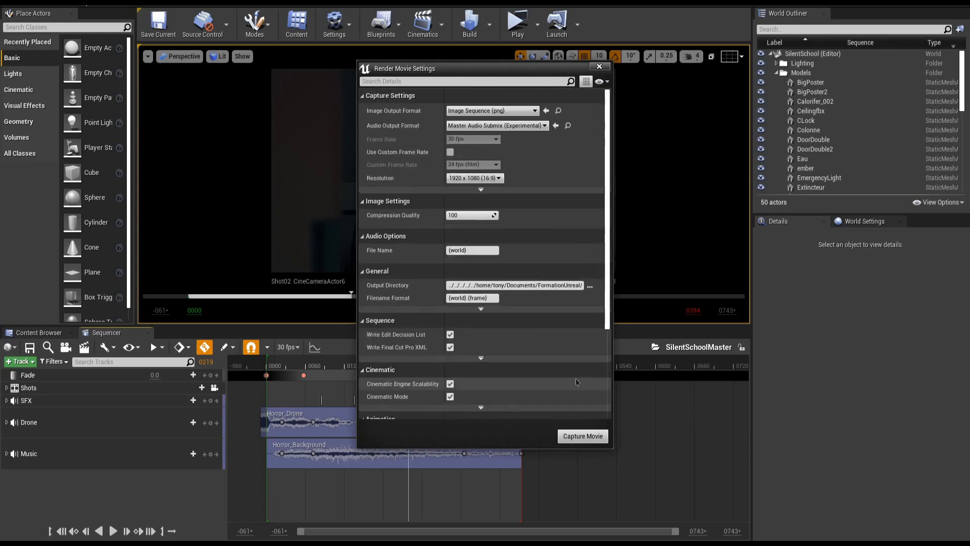
{"action": "left_click", "coordinate": [582, 436]}
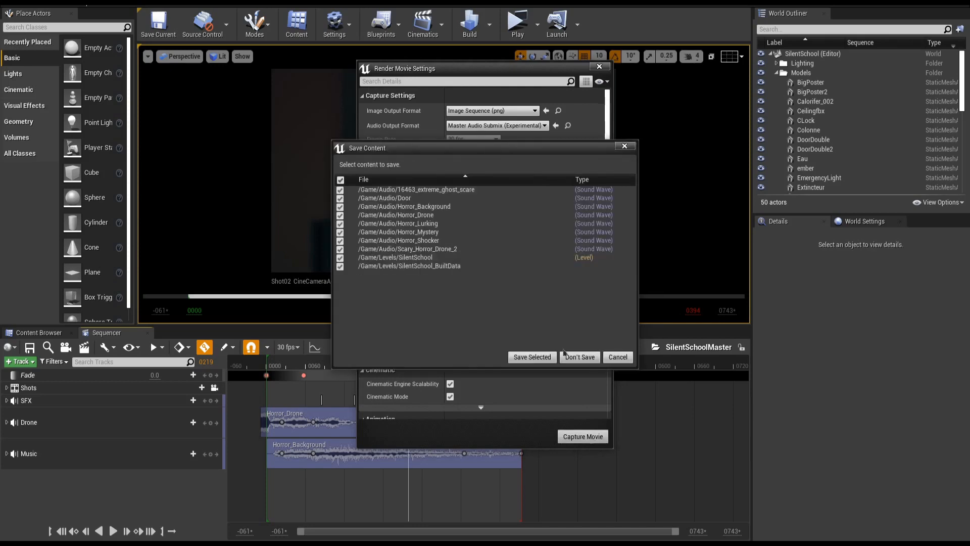
{"action": "left_click", "coordinate": [579, 357]}
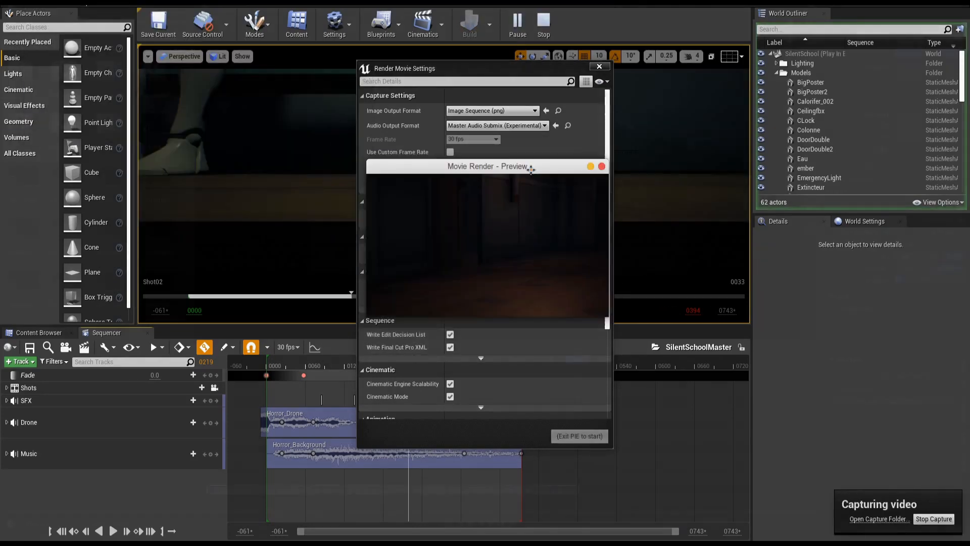